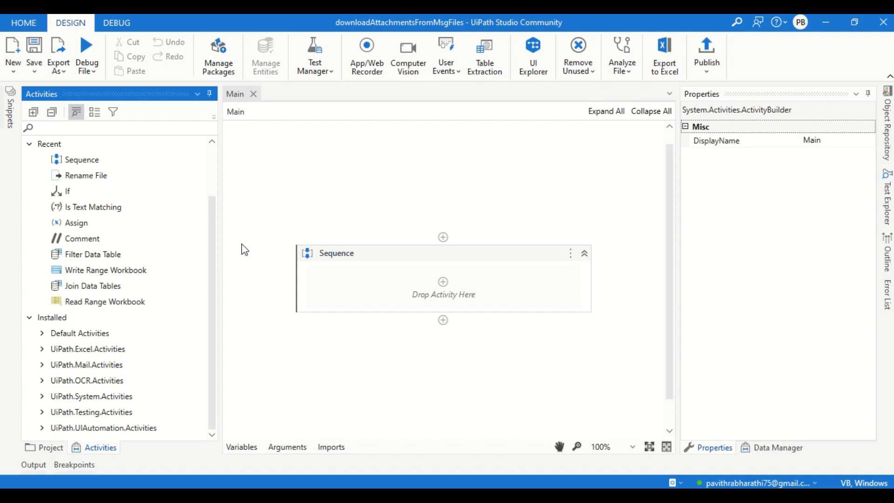
- Search the Activities panel for 'start' to locate the Start Process activity
{"action": "type", "text": "start proc"}
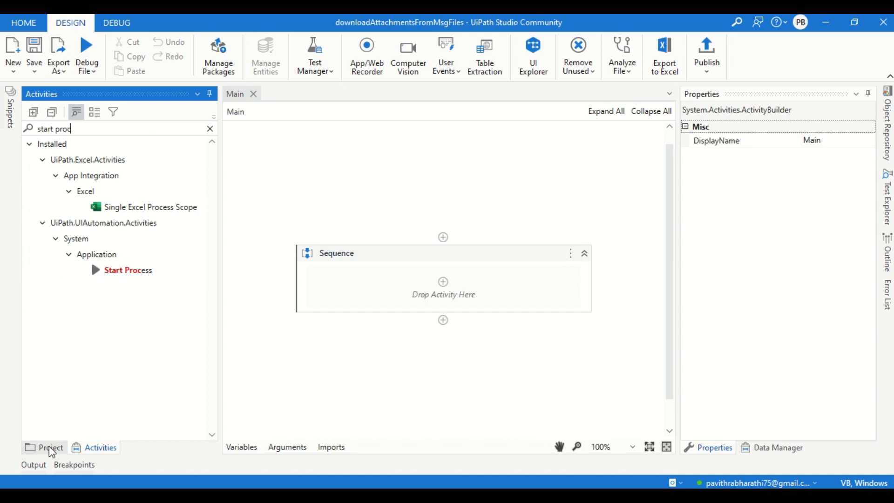
{"action": "left_click", "coordinate": [50, 447]}
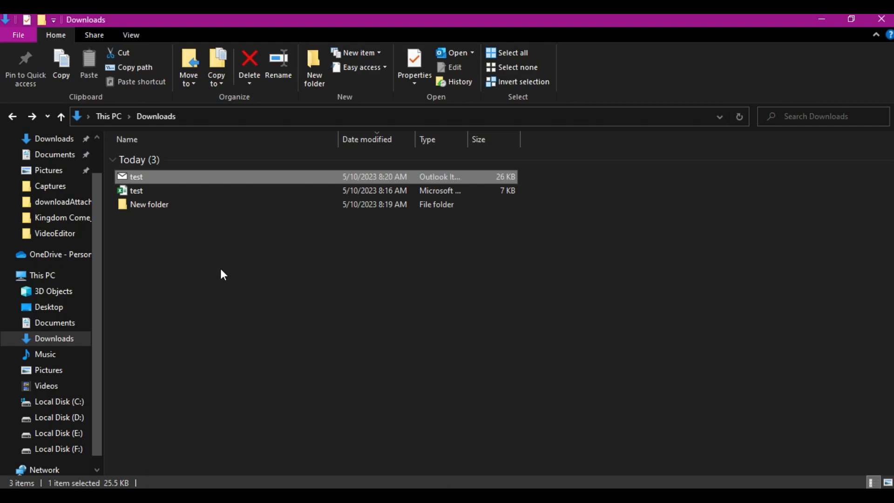
{"action": "mouse_move", "coordinate": [207, 183]}
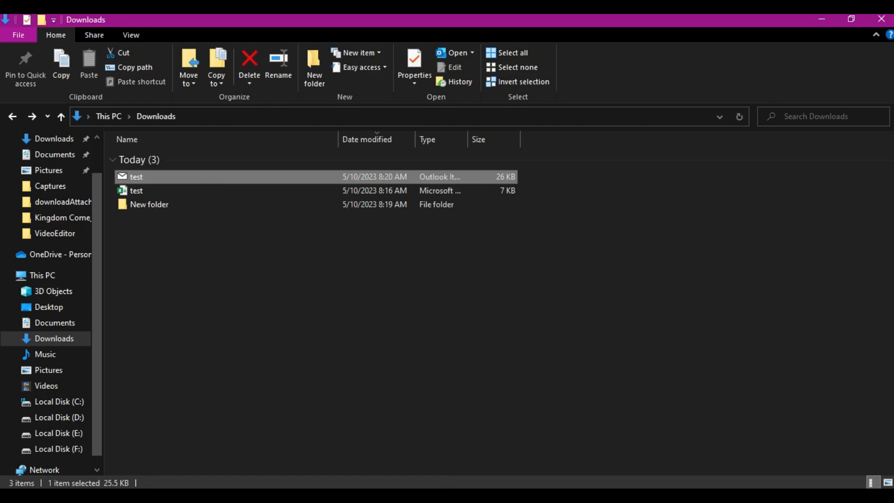
- Open test.msg to view its test.xlsx attachment, close it, then open the test workbook
{"action": "double_click", "coordinate": [136, 176]}
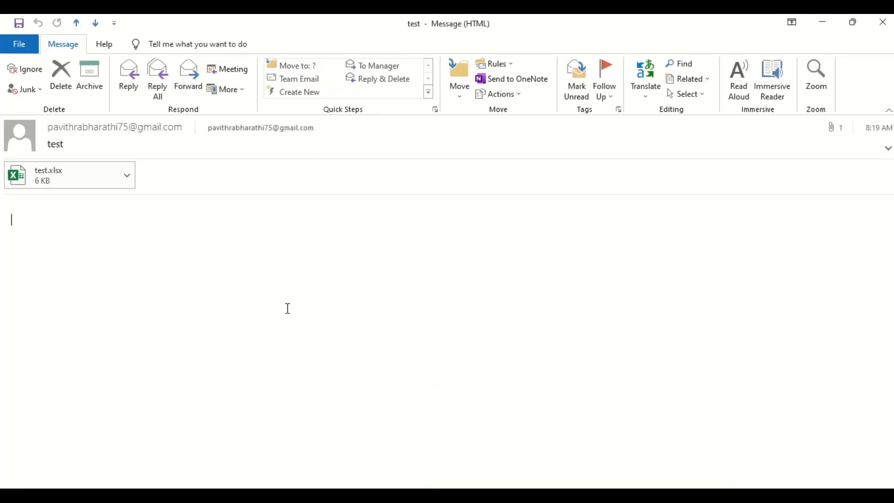
{"action": "left_click", "coordinate": [63, 175]}
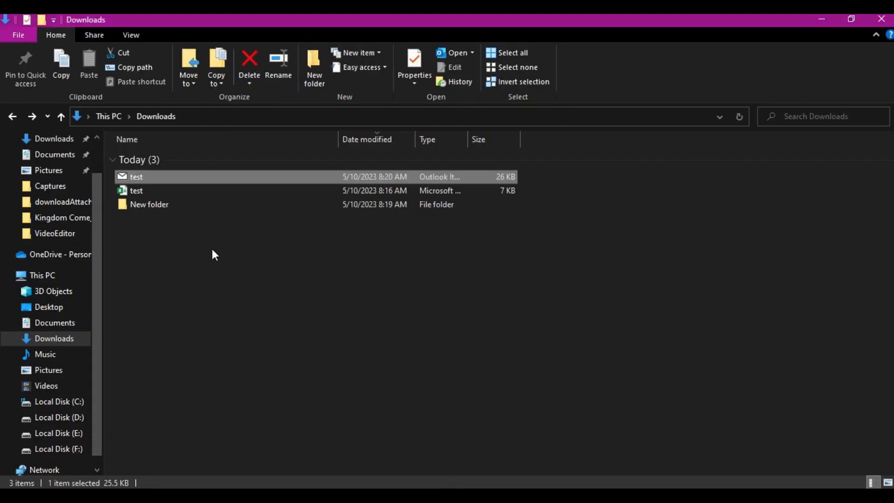
{"action": "double_click", "coordinate": [135, 191]}
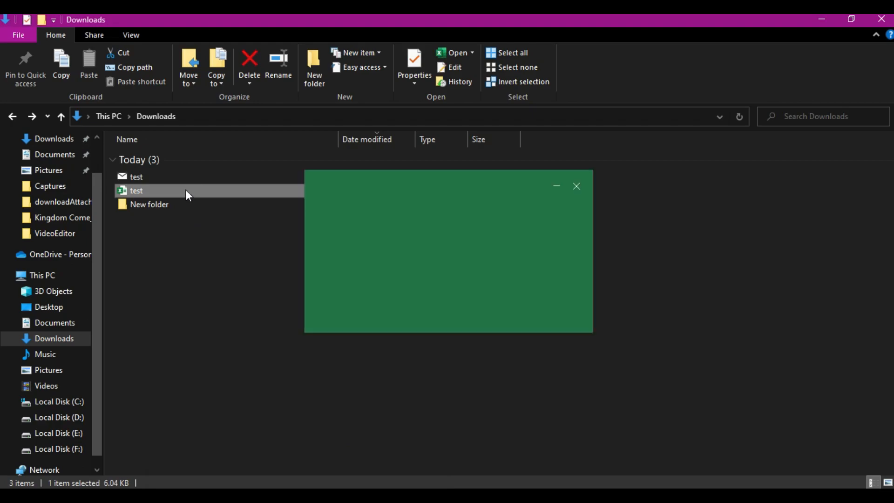
{"action": "double_click", "coordinate": [135, 190]}
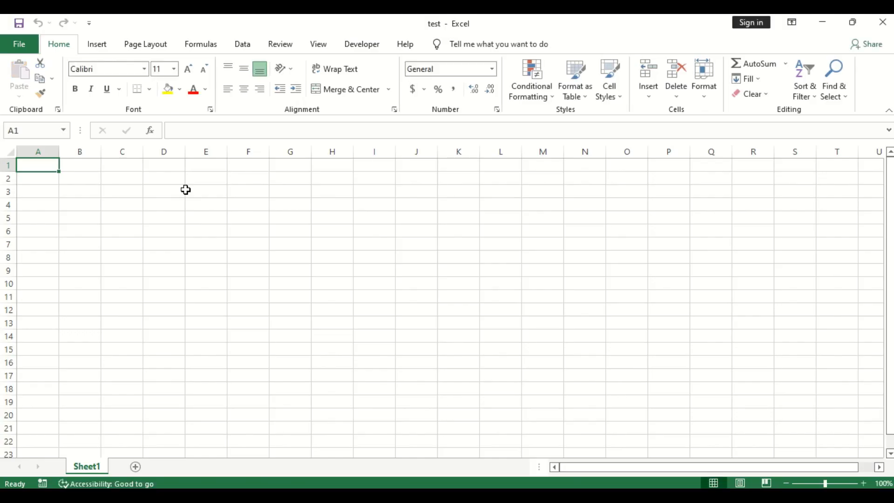
{"action": "mouse_move", "coordinate": [880, 34]}
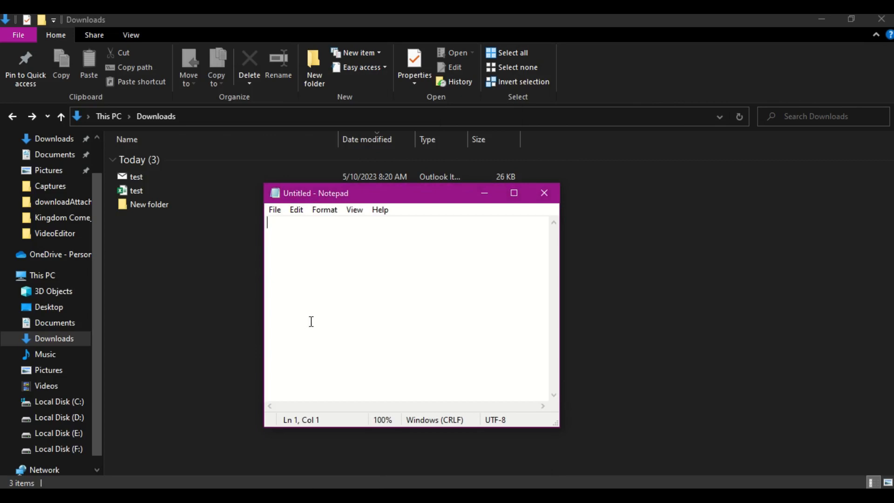
{"action": "mouse_move", "coordinate": [324, 280]}
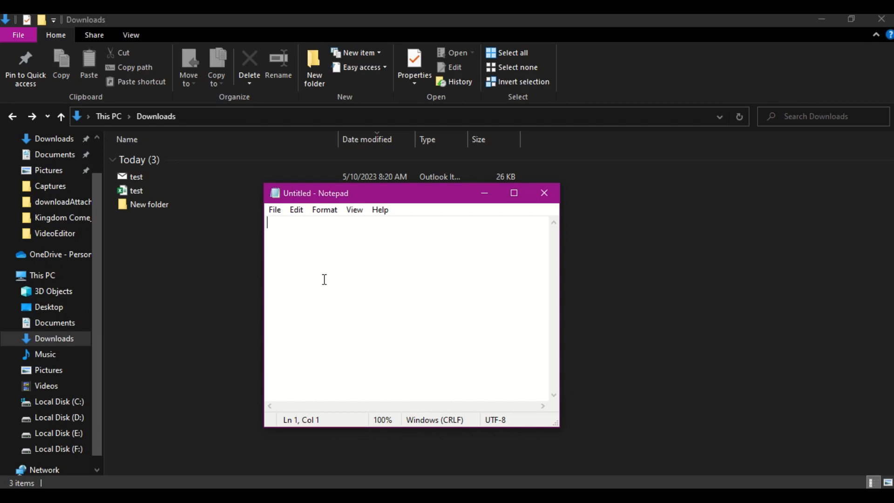
- Type 'Dim App' as the first line of the new Notepad script
{"action": "type", "text": "Dim App"}
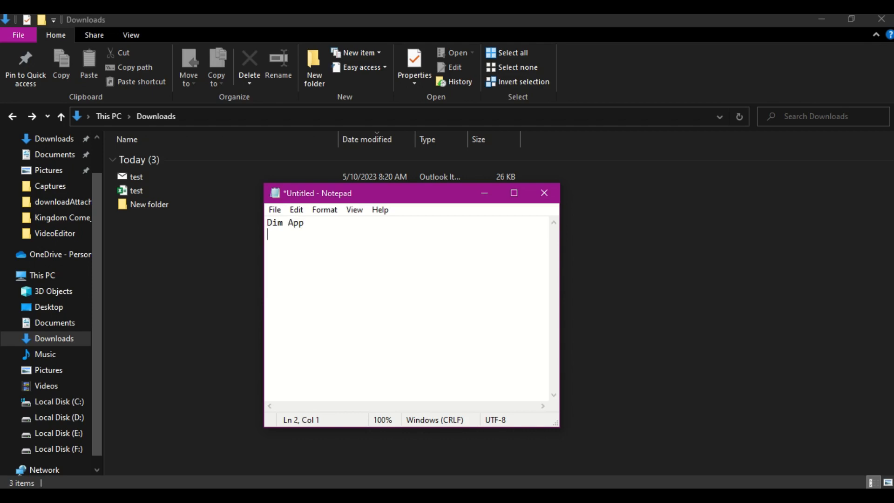
- Add 'Dim Email' and 'Dim File' declarations on the lines below Dim App
{"action": "type", "text": "Di"}
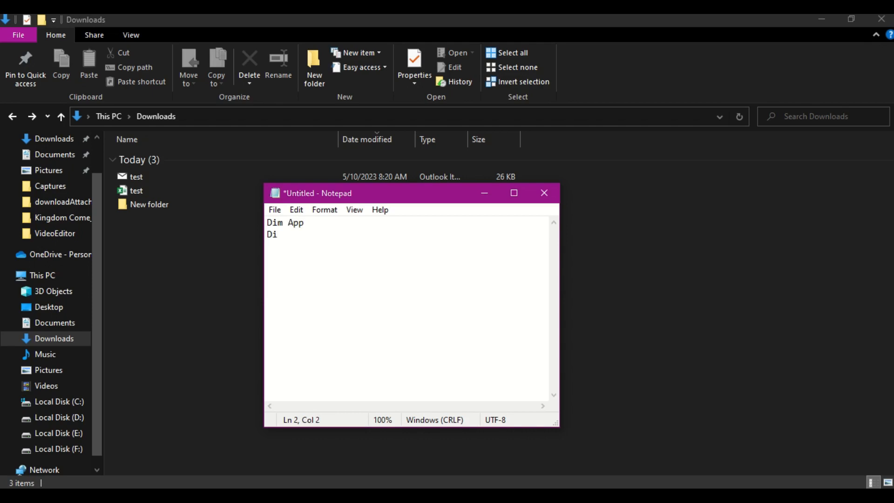
{"action": "type", "text": "m Email"}
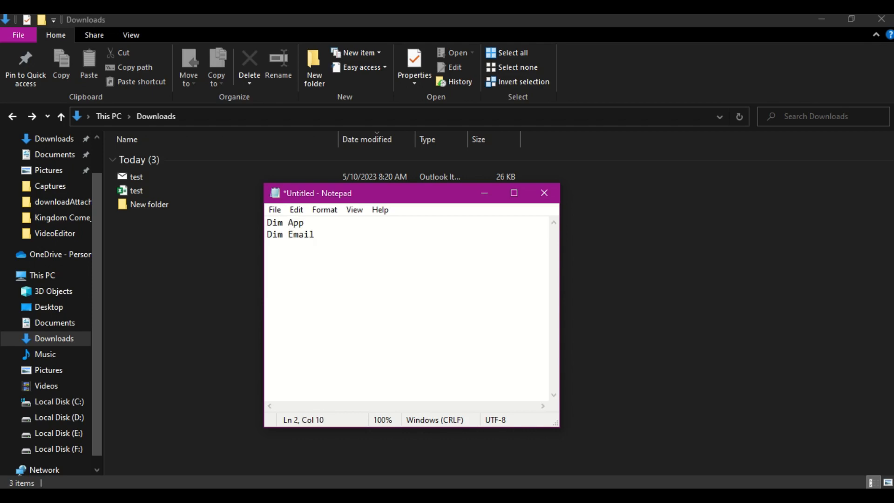
{"action": "key", "text": "Enter"}
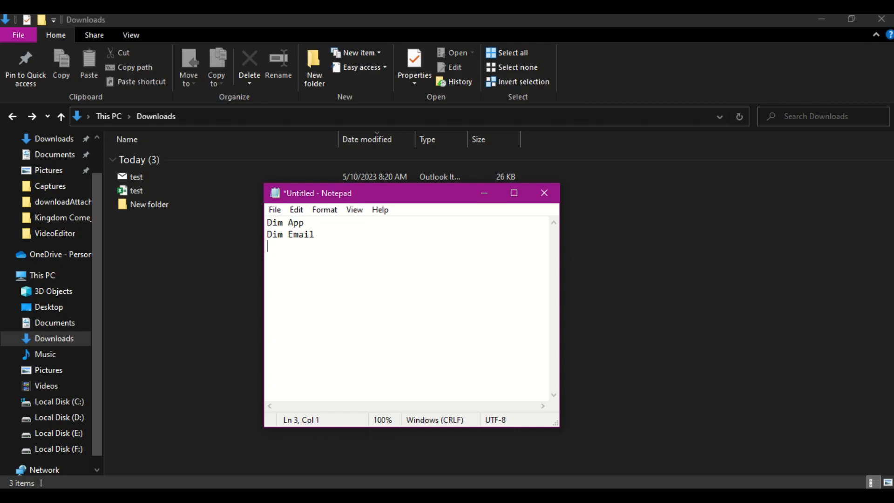
{"action": "type", "text": "Di"}
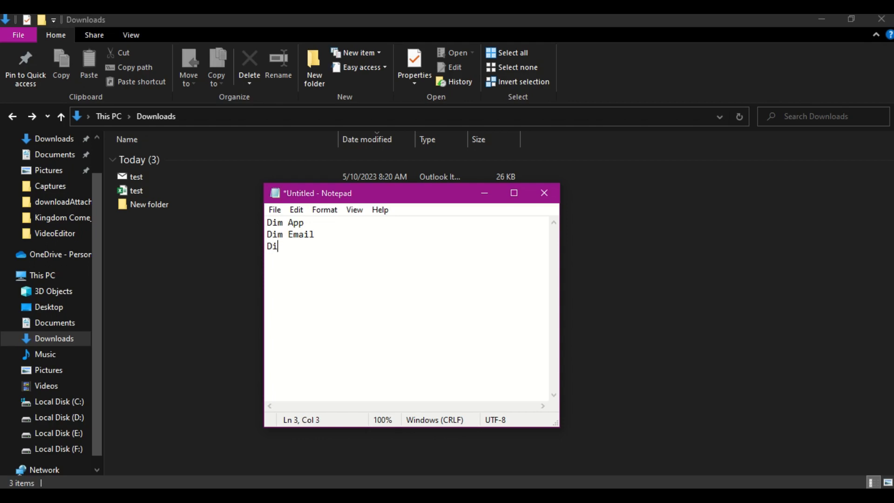
{"action": "type", "text": "m File"}
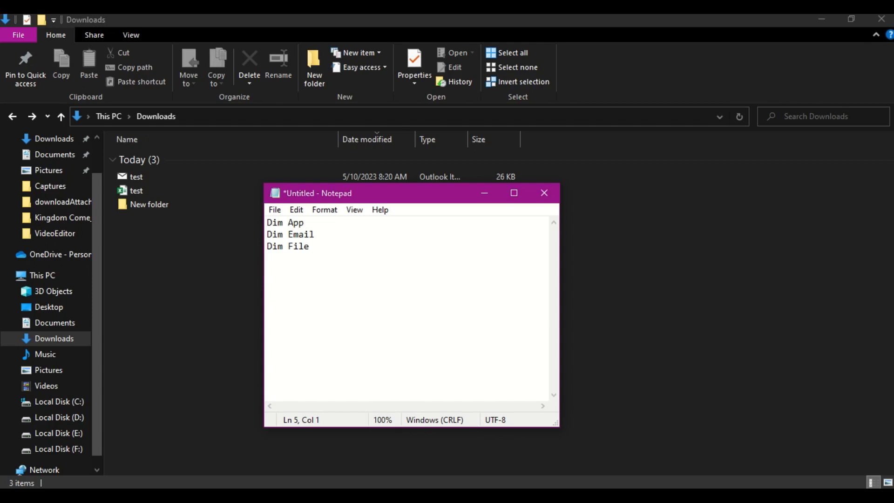
- Write Set App = CreateObject("Outlook.Apllication"), going back to capitalise Outlook
{"action": "type", "text": "Set"}
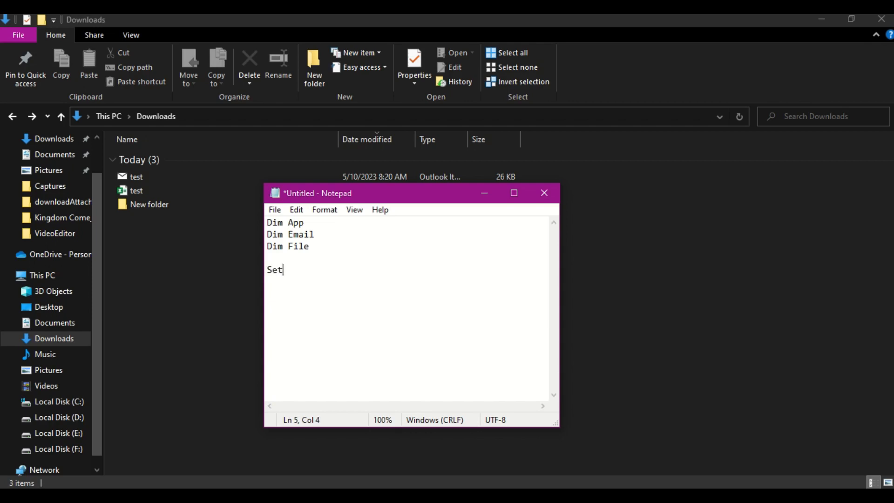
{"action": "type", "text": "Ap"}
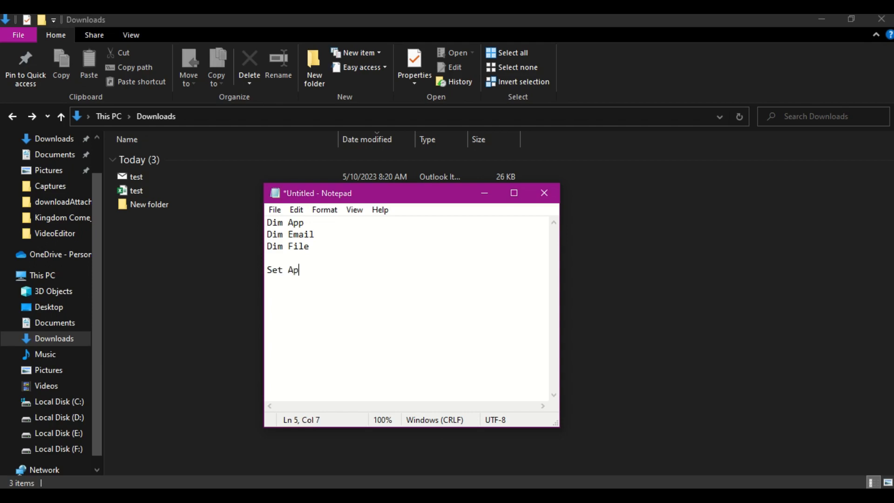
{"action": "type", "text": "p="}
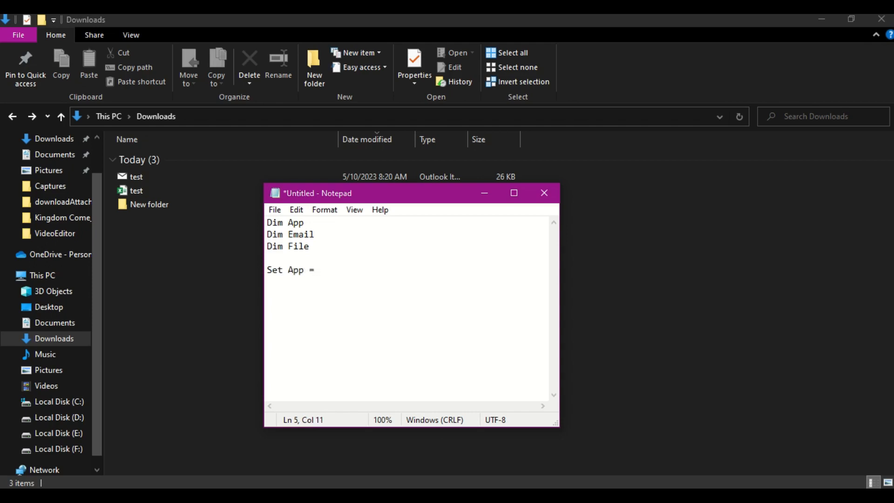
{"action": "type", "text": "Create"}
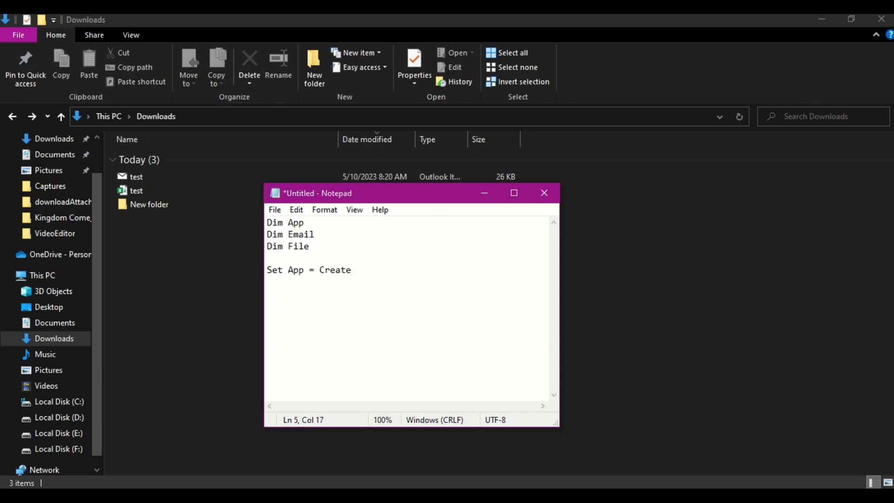
{"action": "type", "text": "o"}
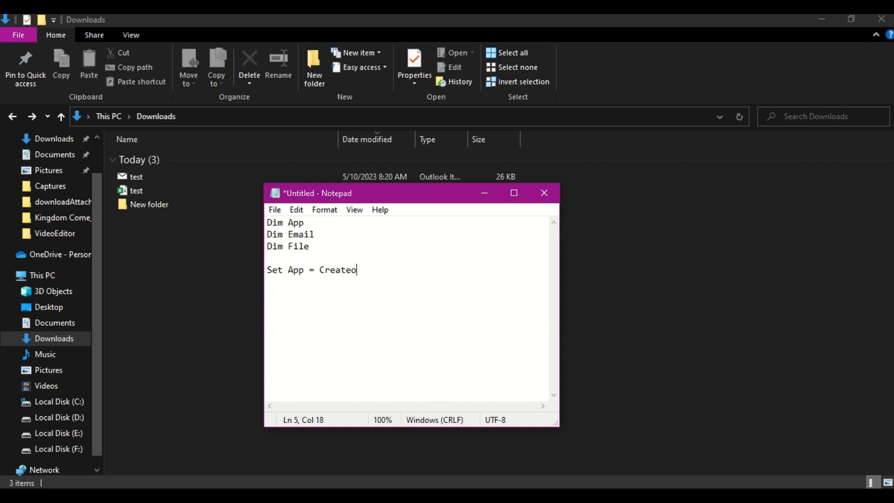
{"action": "type", "text": "b"}
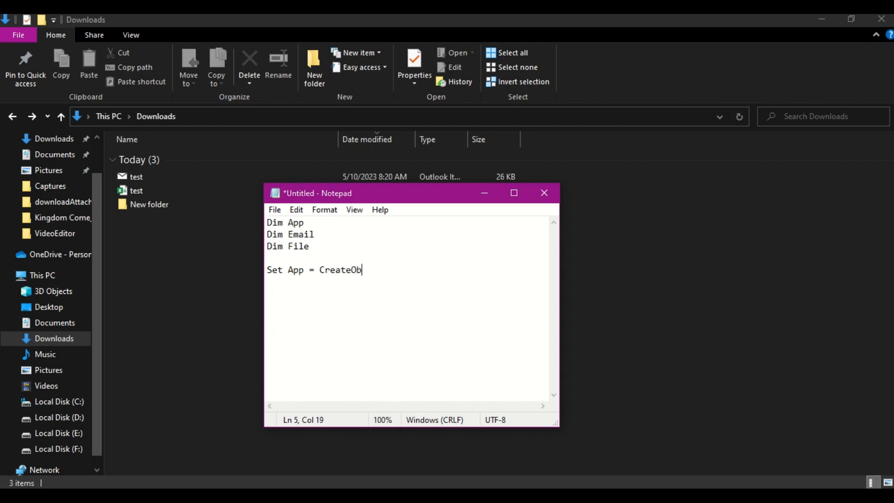
{"action": "type", "text": "ject"}
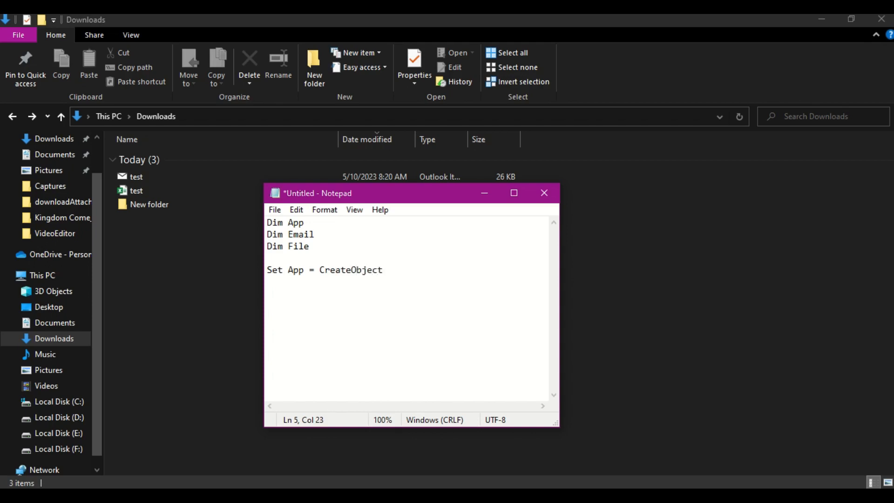
{"action": "type", "text": "("}
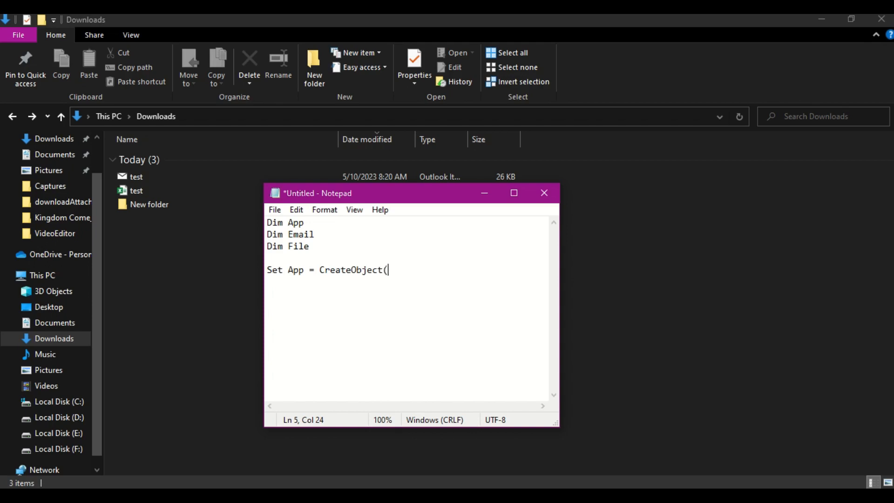
{"action": "type", "text": "\"out"}
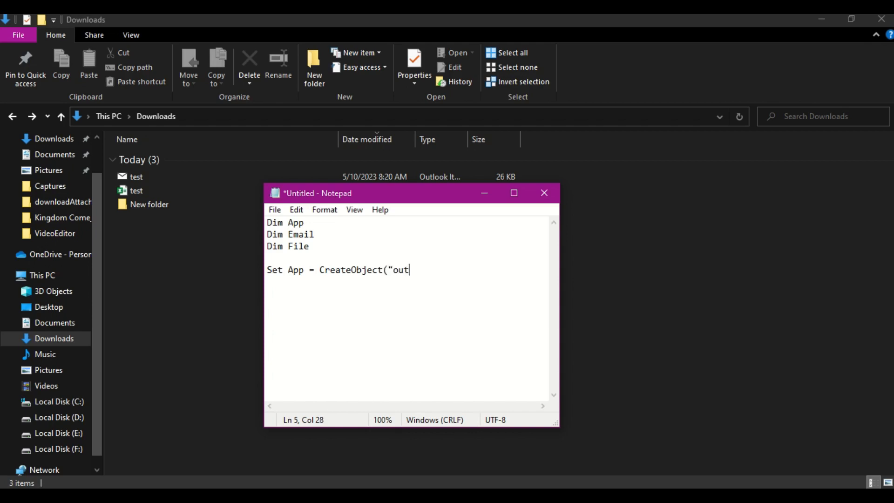
{"action": "type", "text": "look."}
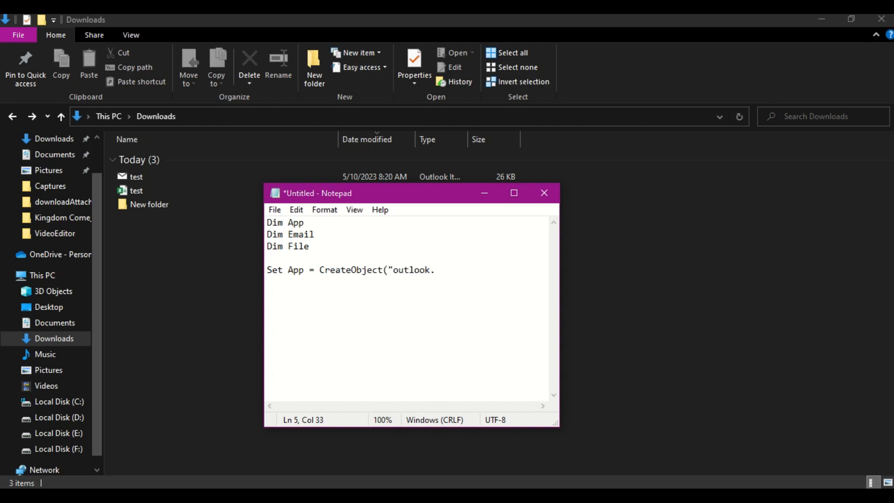
{"action": "type", "text": "Apllic"}
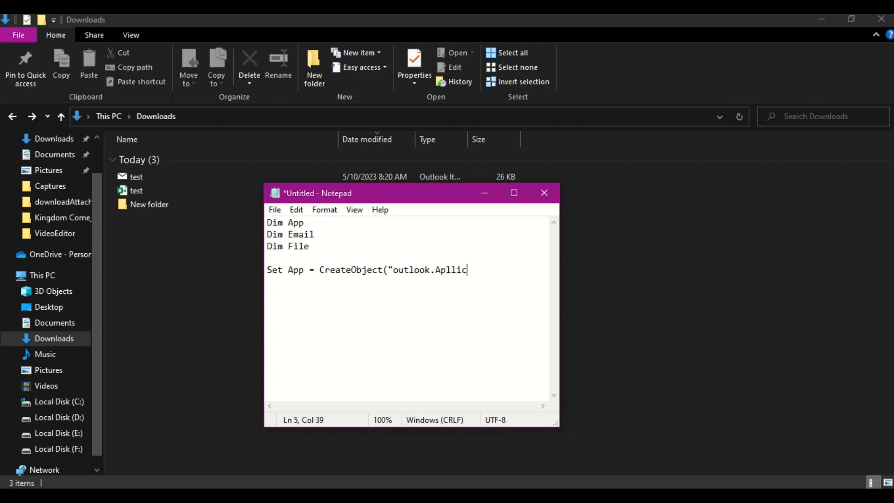
{"action": "type", "text": "ation\")"}
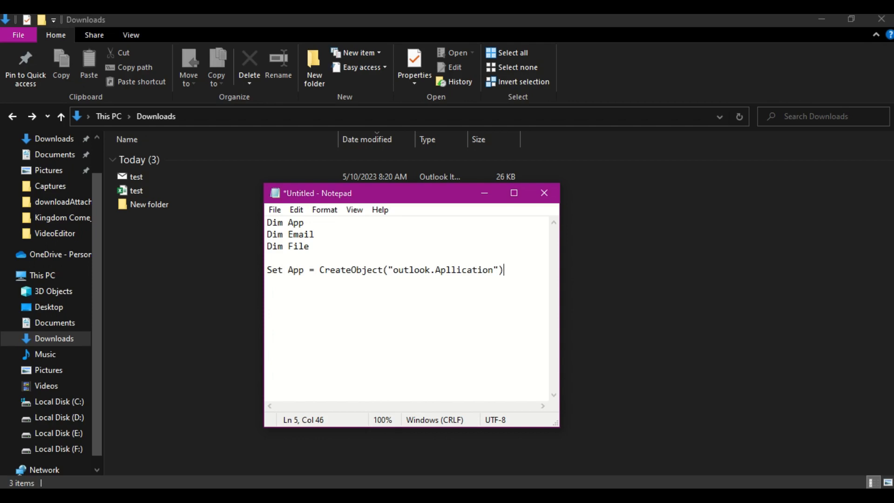
{"action": "left_click", "coordinate": [403, 270]}
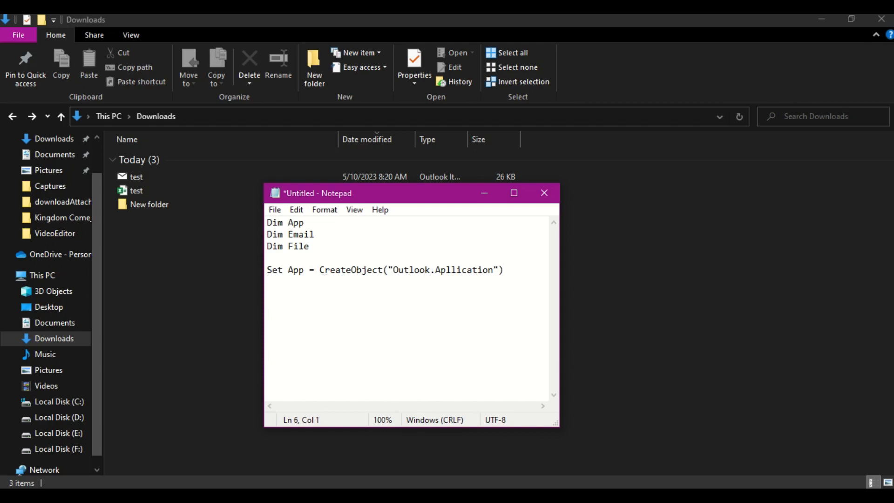
- Write Set Email = App.createItemfromTemplate(File) and add a blank line below the declarations
{"action": "type", "text": "Set E"}
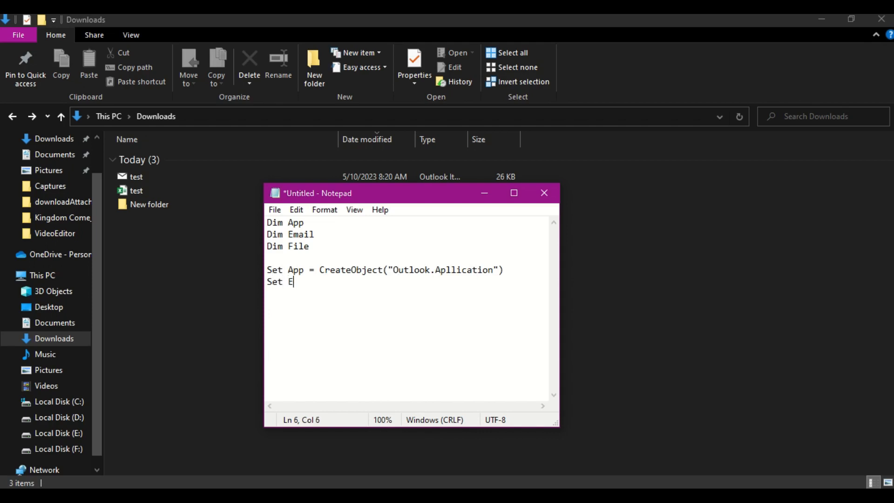
{"action": "type", "text": "mail ="}
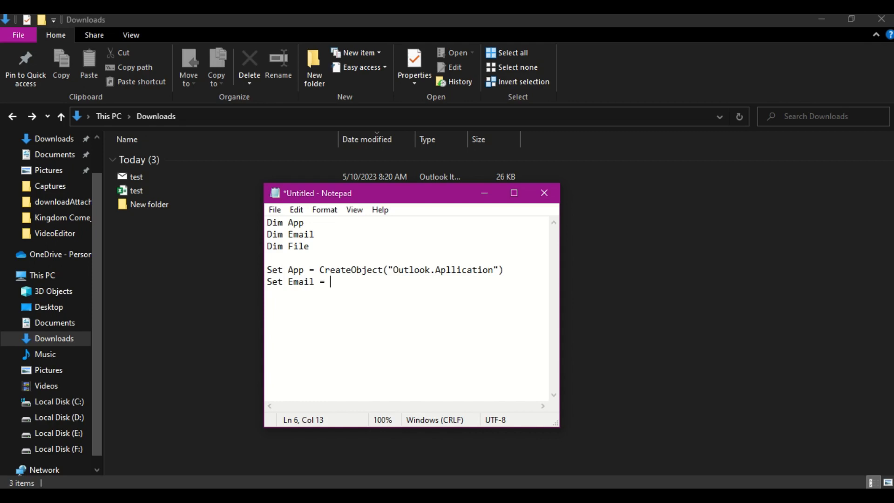
{"action": "type", "text": "App."}
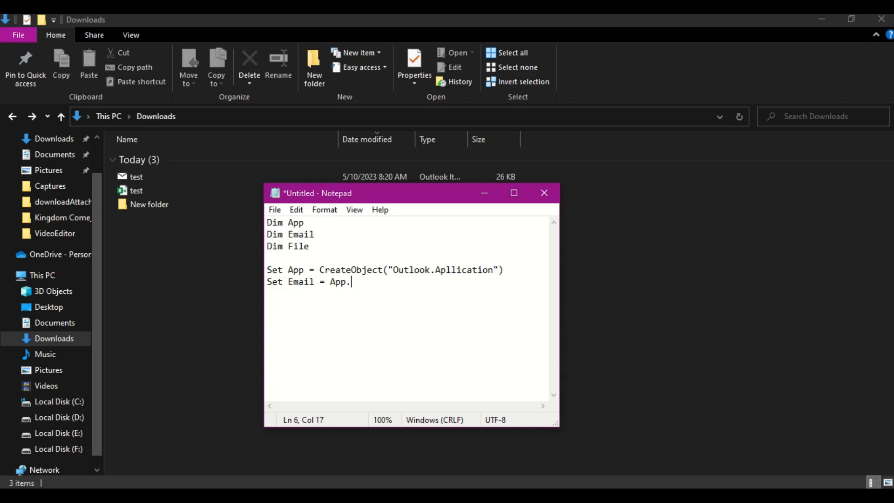
{"action": "type", "text": "create"}
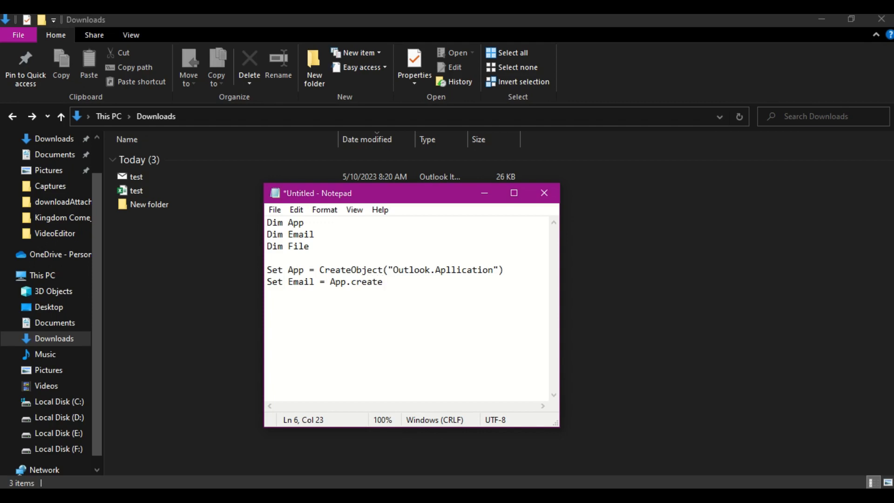
{"action": "type", "text": "Itemfro"}
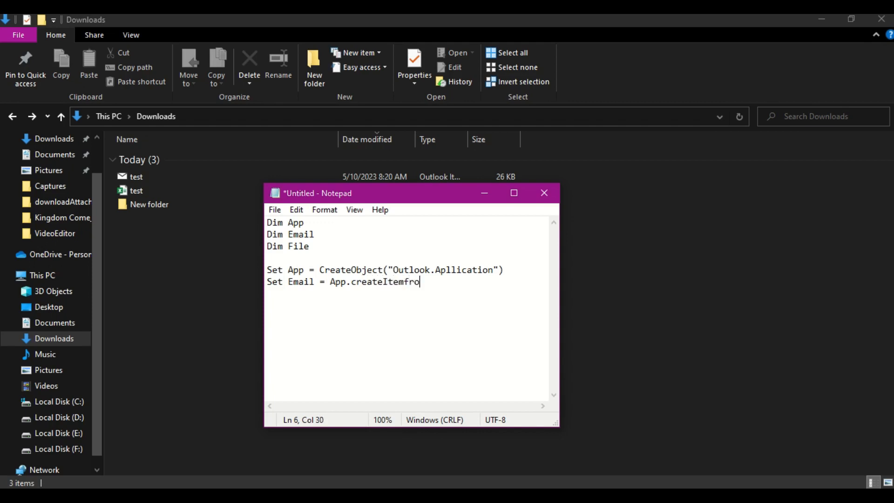
{"action": "type", "text": "T"}
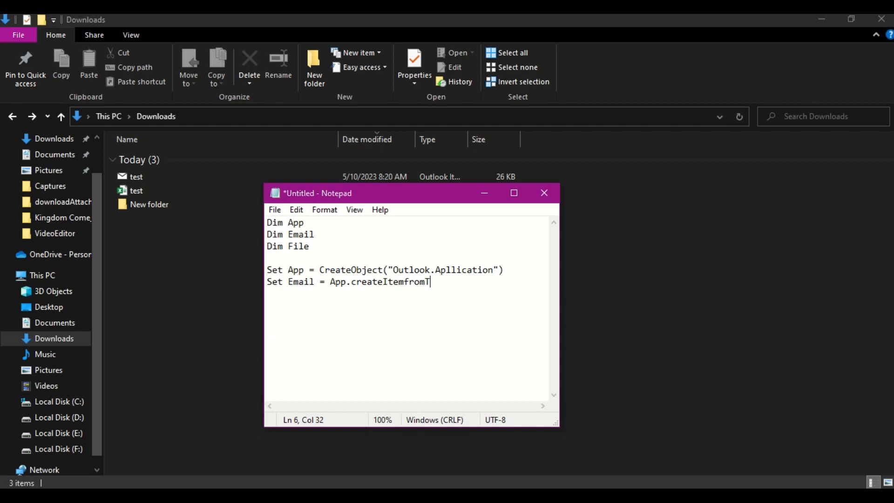
{"action": "type", "text": "emplate"}
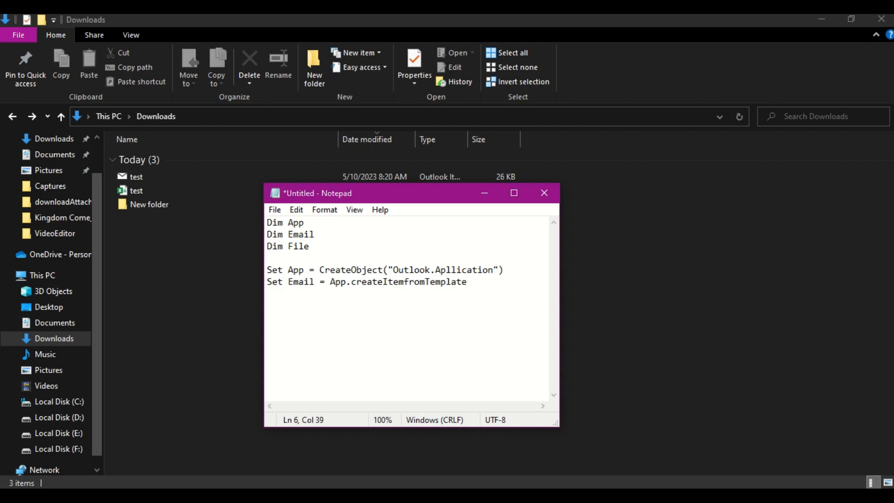
{"action": "type", "text": "(f"}
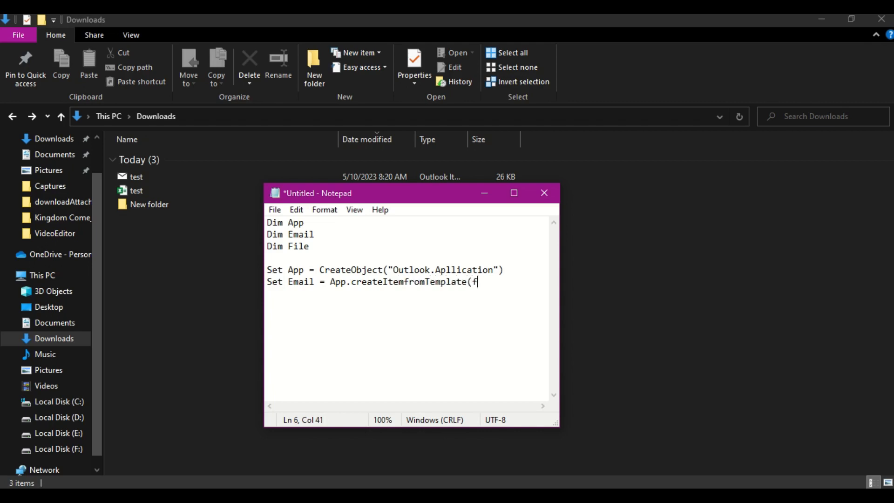
{"action": "type", "text": "ile)"}
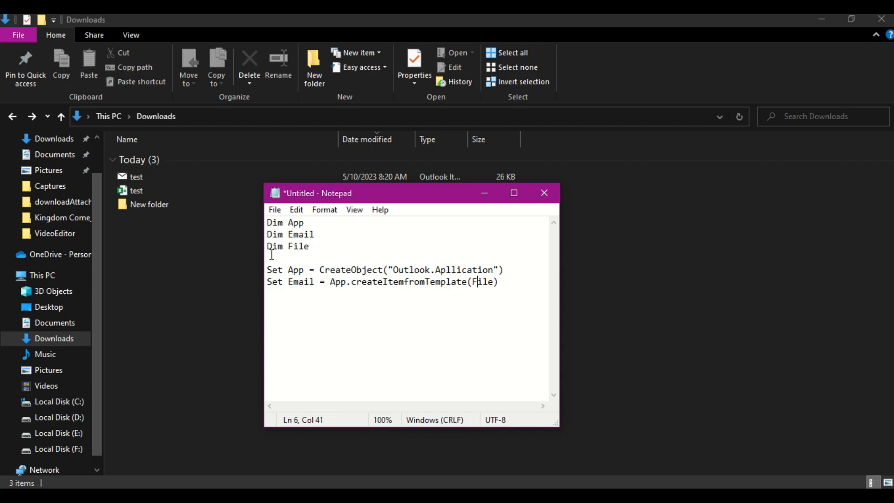
{"action": "key", "text": "Enter"}
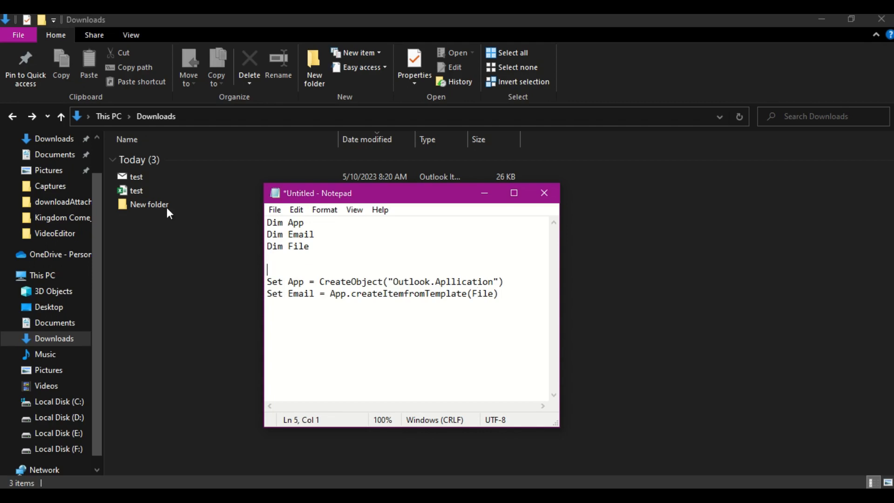
- Copy the full path of test.msg in Downloads using Copy as path
{"action": "left_click", "coordinate": [136, 176]}
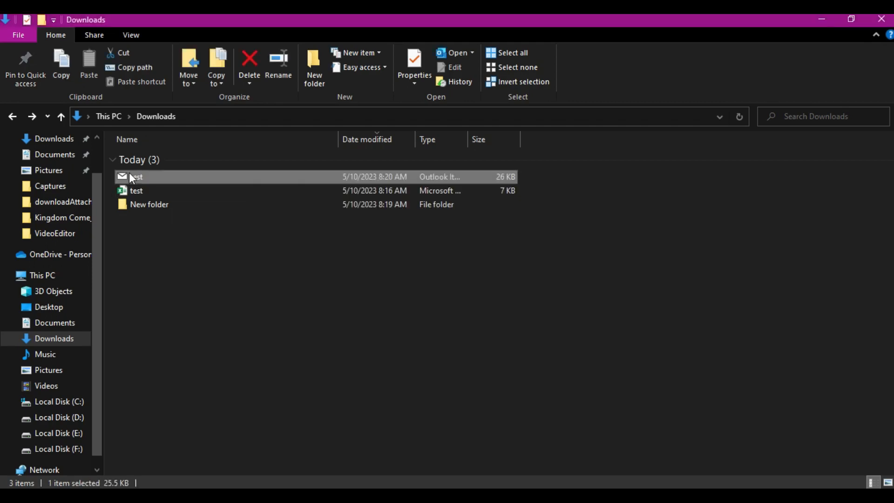
{"action": "right_click", "coordinate": [133, 177]}
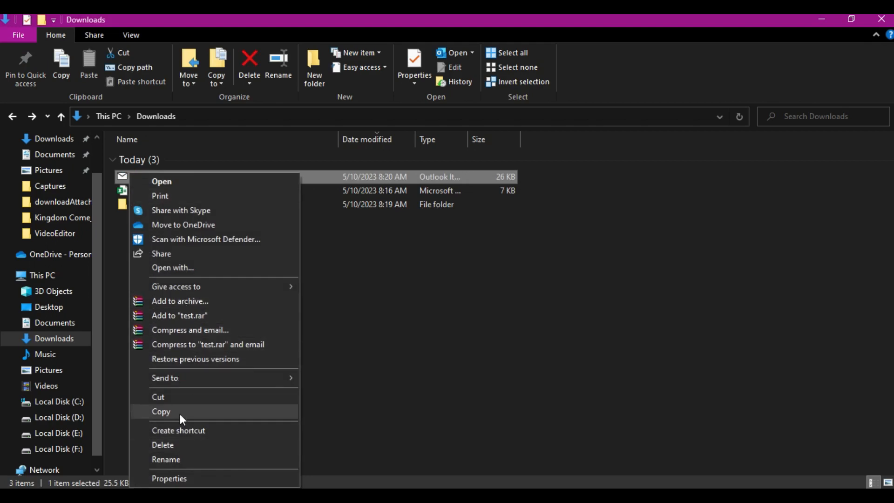
{"action": "left_click", "coordinate": [161, 411]}
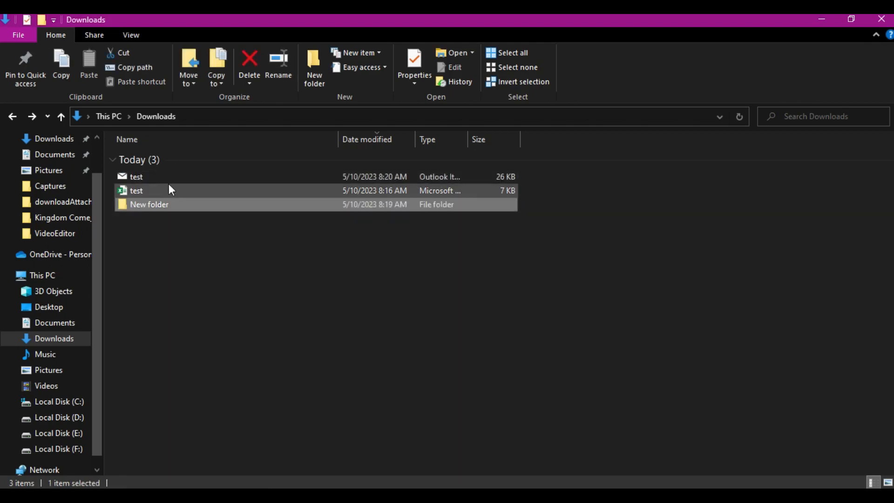
{"action": "right_click", "coordinate": [136, 176]}
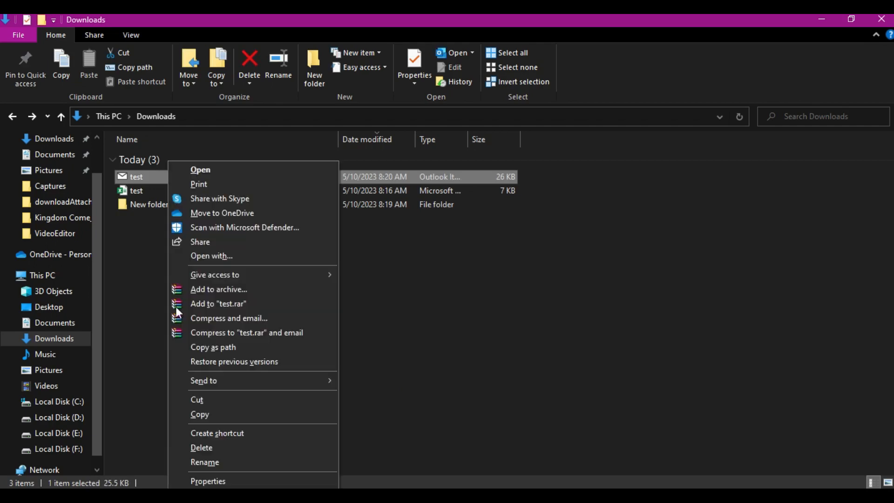
{"action": "left_click", "coordinate": [399, 285]}
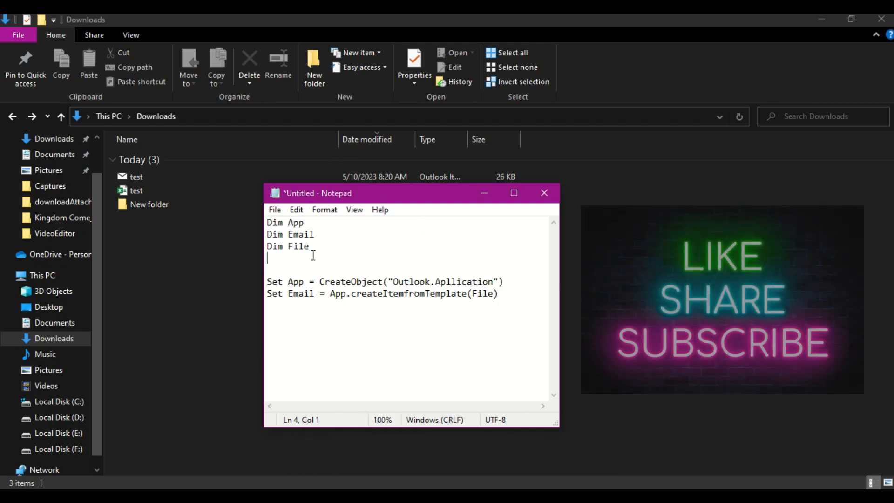
- Assign File = "C:\Users\Asus 3007\Downloads\test.msg" on its own spaced line
{"action": "type", "text": "File"}
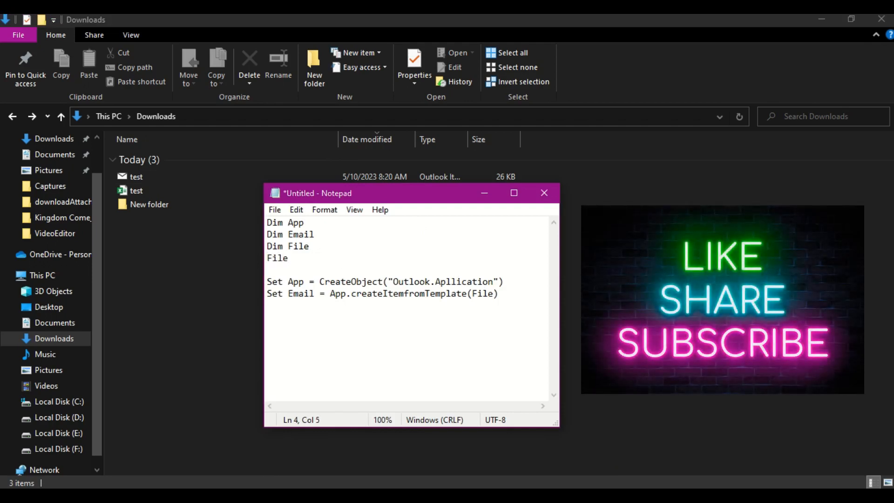
{"action": "type", "text": "="}
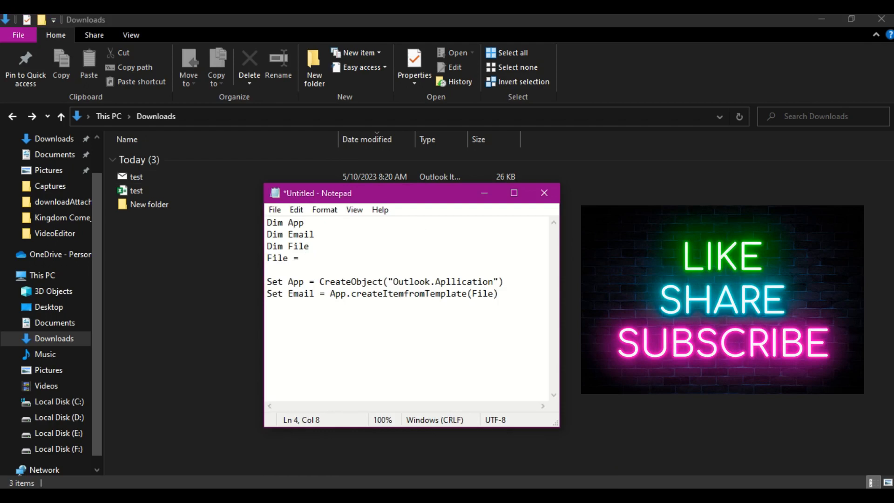
{"action": "type", "text": "\"C:\\Users\\Asus 3007\\Downloads\\test.msg\""}
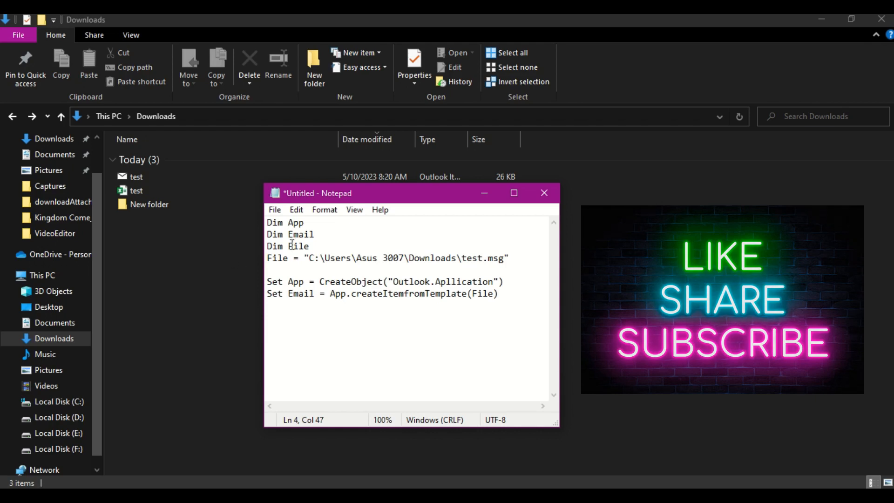
{"action": "type", "text": "p"}
{"action": "key", "text": "Enter"}
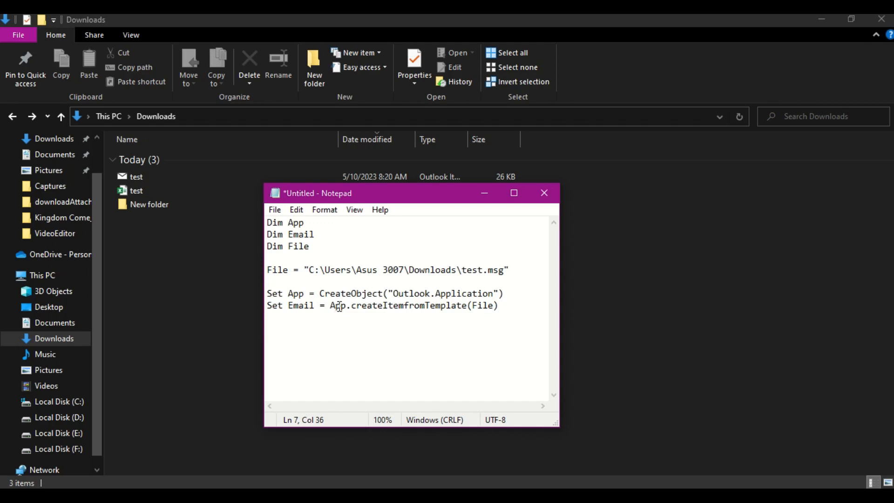
{"action": "left_click", "coordinate": [455, 292]}
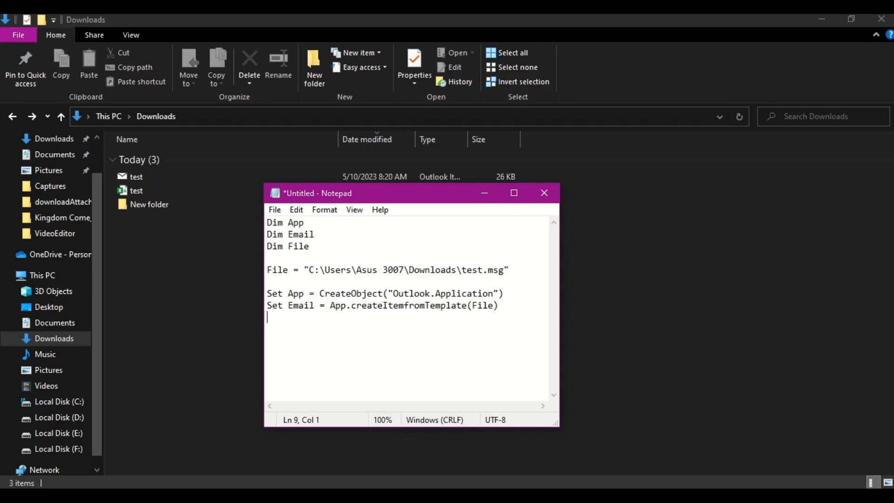
- Add a call to DownloadAttachments(Email) on a new line
{"action": "key", "text": "enter"}
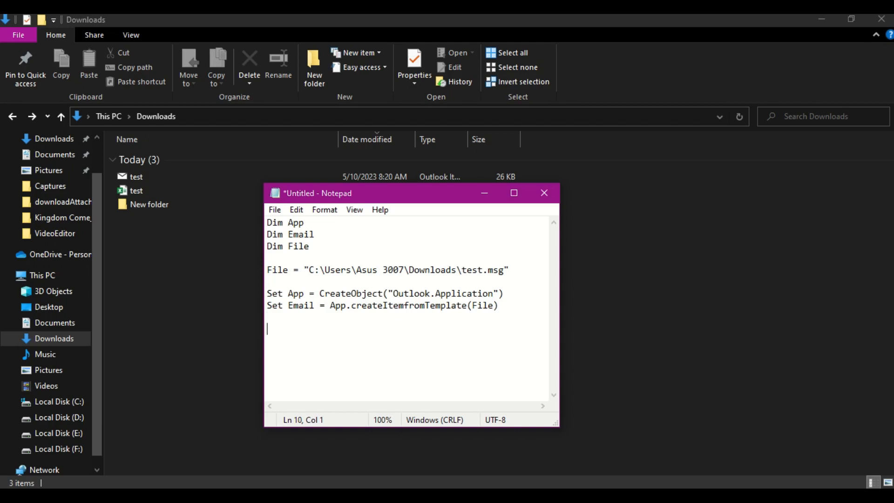
{"action": "type", "text": "Download"}
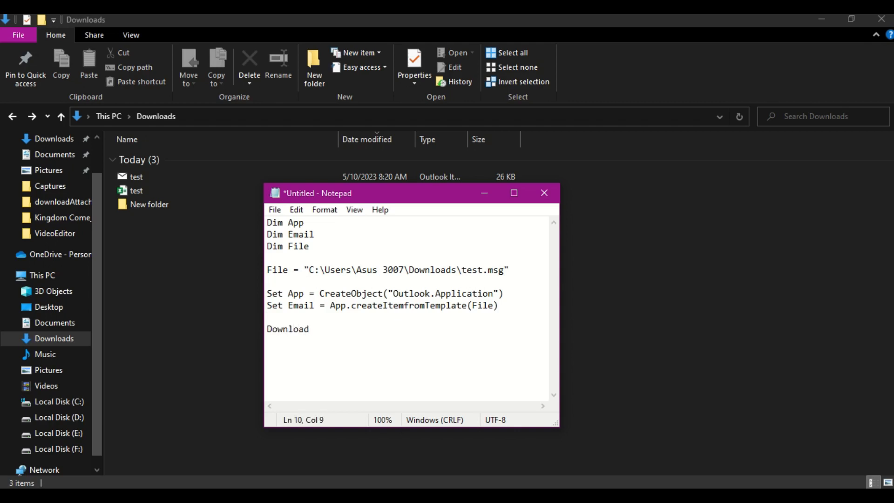
{"action": "type", "text": "Attac"}
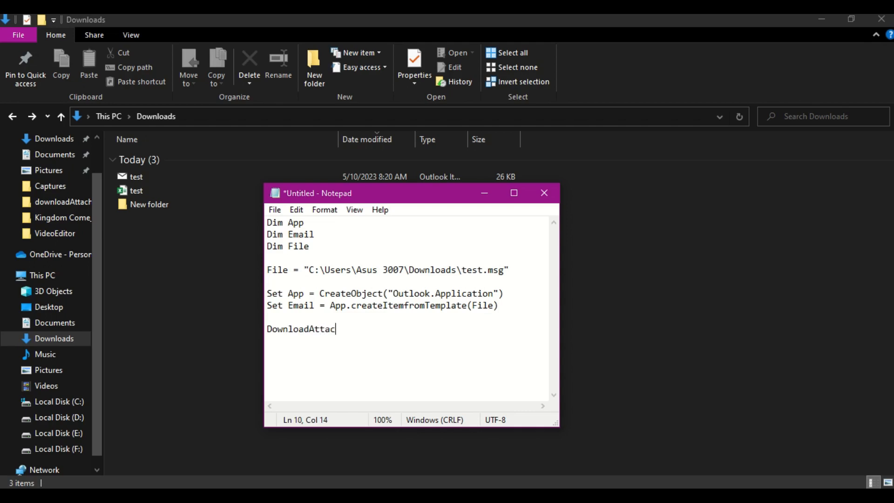
{"action": "type", "text": "hments"}
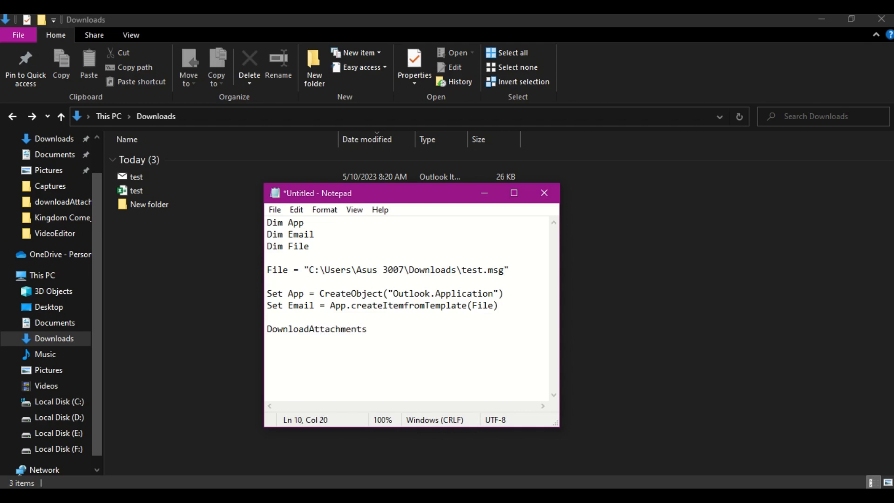
{"action": "type", "text": "()"}
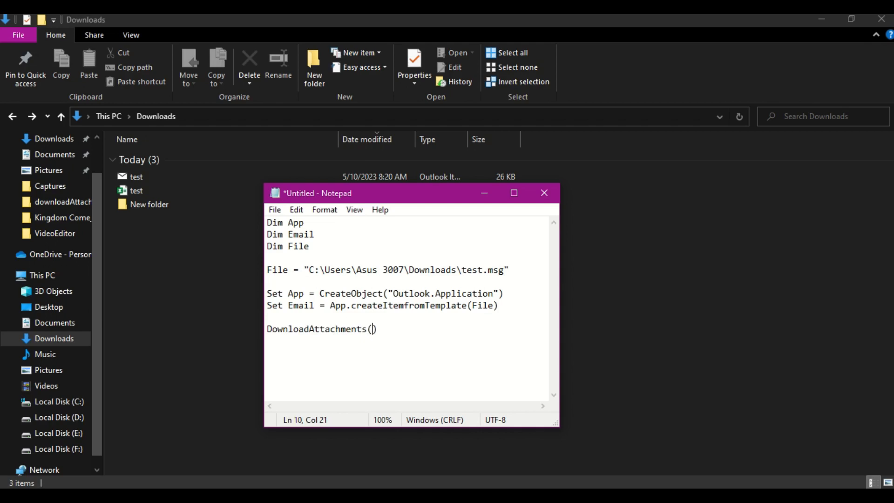
{"action": "type", "text": "Email"}
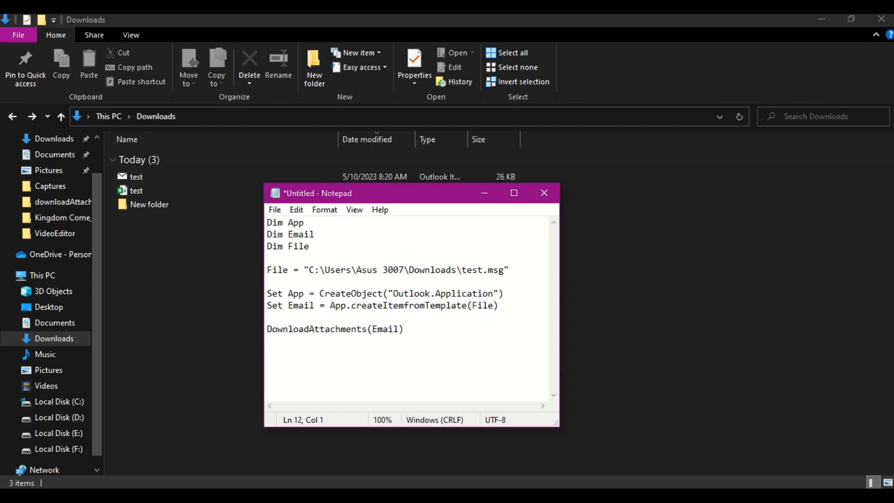
- Write the header Sub DownloadAttachments(objEmail) and begin the For each line
{"action": "type", "text": "Sub Downloa"}
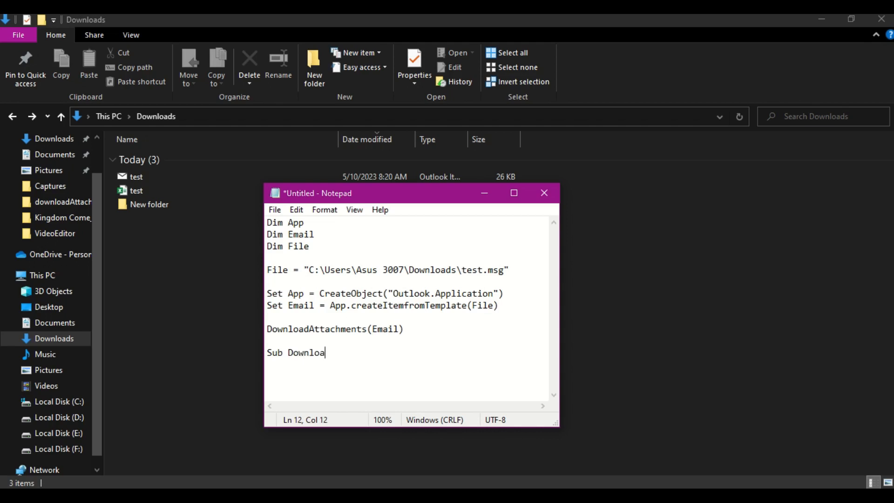
{"action": "type", "text": "dAttachments"}
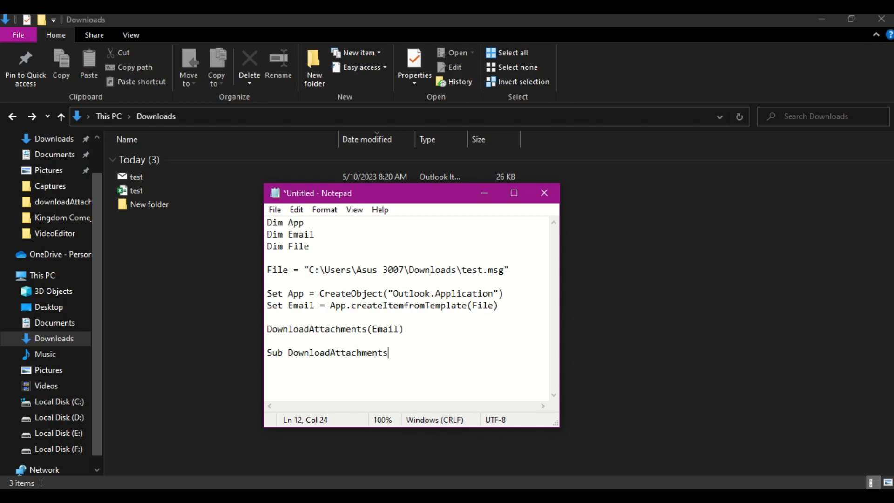
{"action": "type", "text": "("}
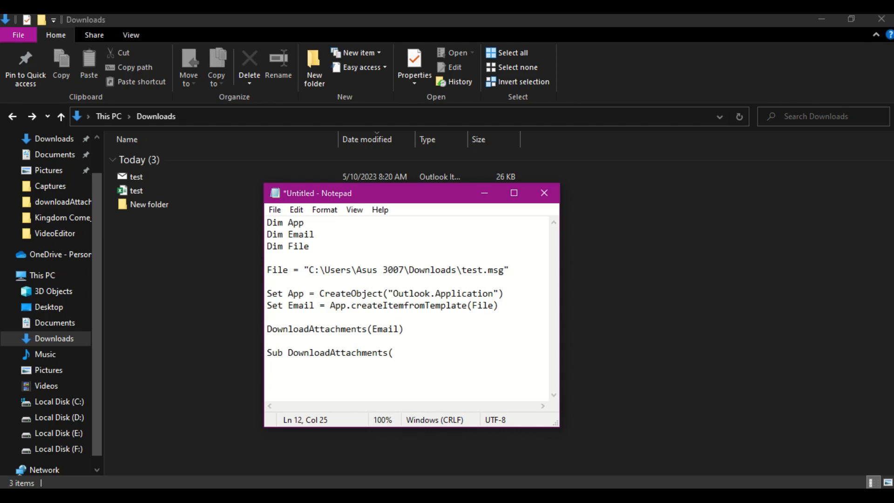
{"action": "left_click", "coordinate": [392, 352]}
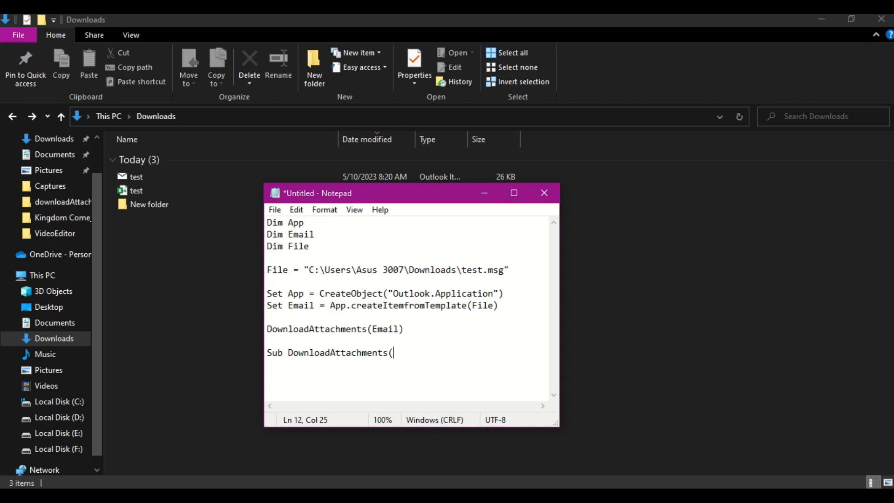
{"action": "type", "text": "obj"}
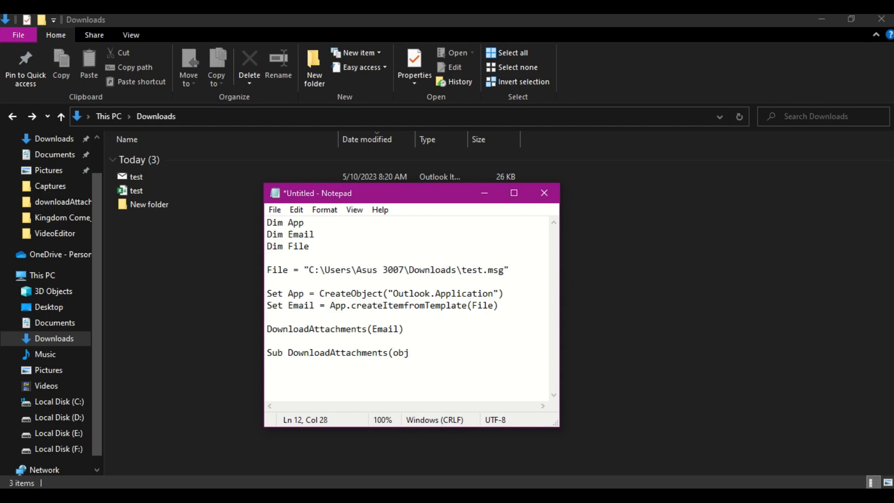
{"action": "type", "text": "Emi"}
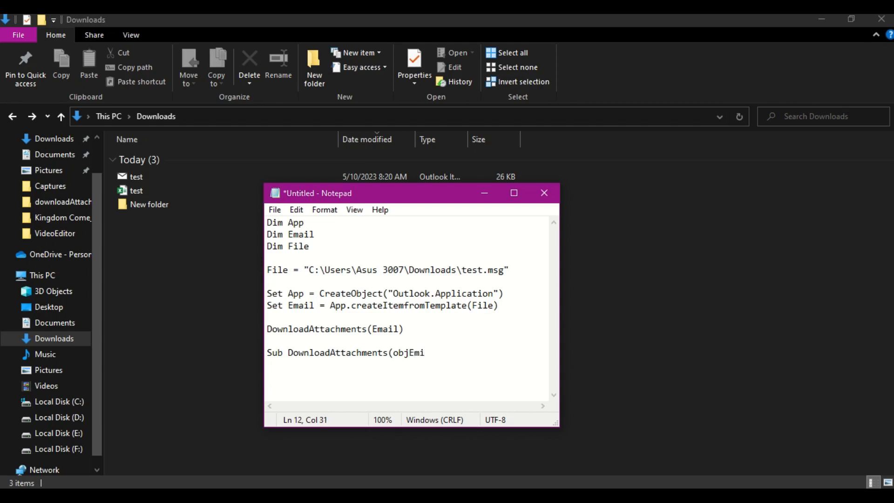
{"action": "type", "text": "l"}
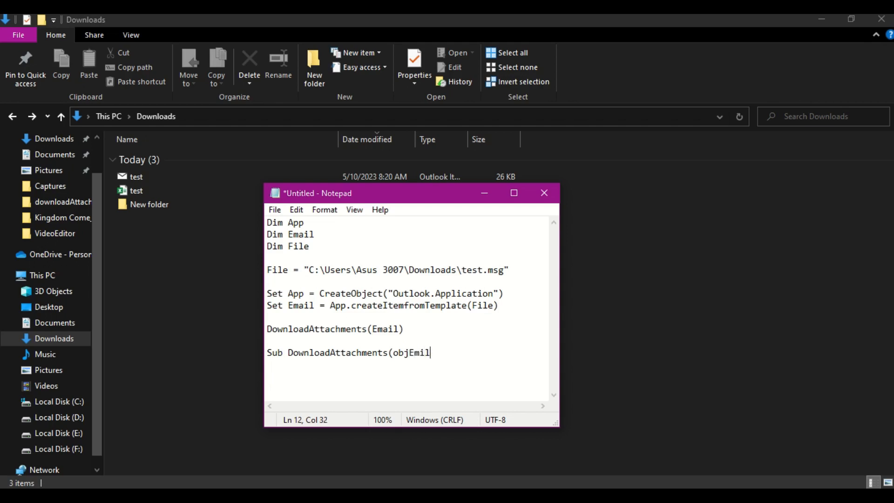
{"action": "type", "text": "a"}
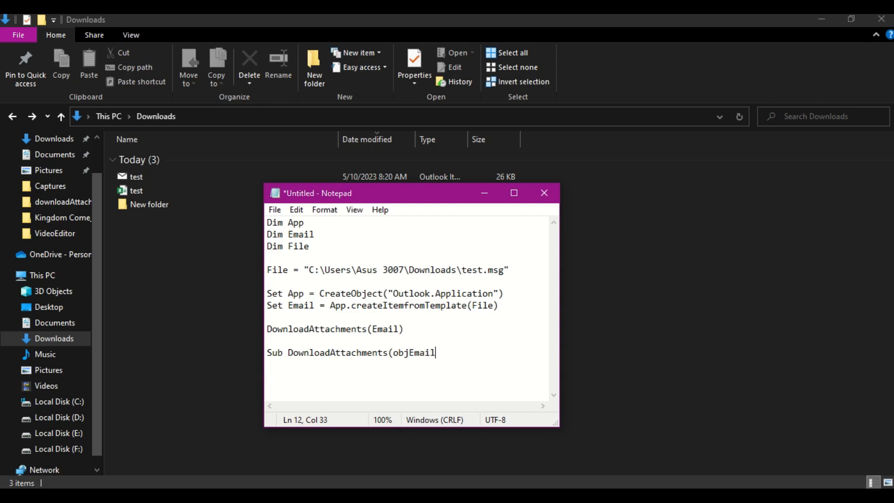
{"action": "type", "text": ")"}
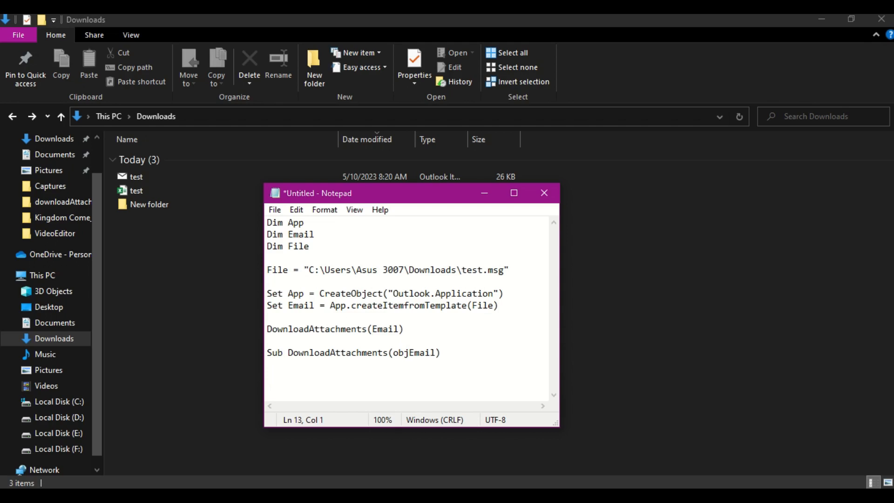
{"action": "type", "text": "For each"}
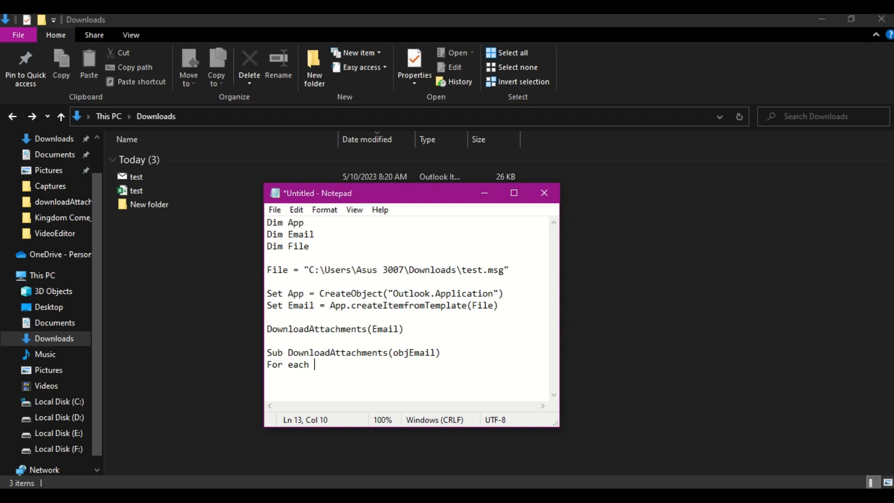
- Complete the loop header For each attach in objEmail.Attachments
{"action": "type", "text": "atta"}
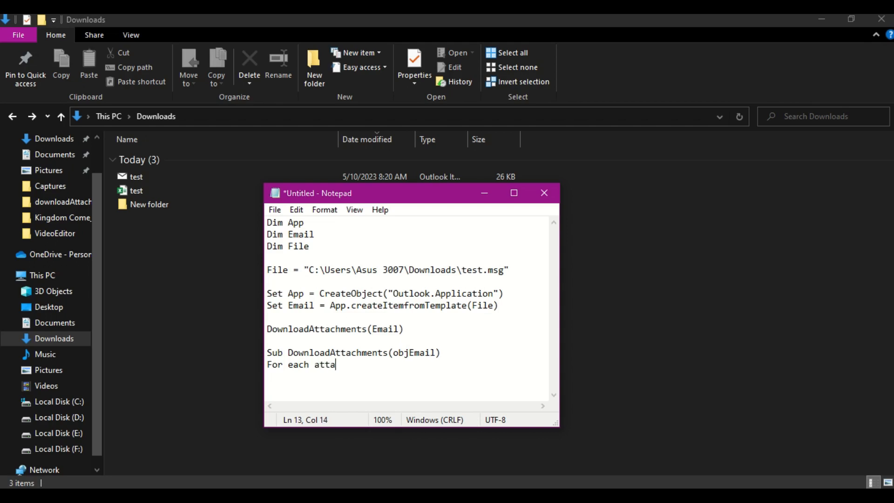
{"action": "type", "text": "ch in"}
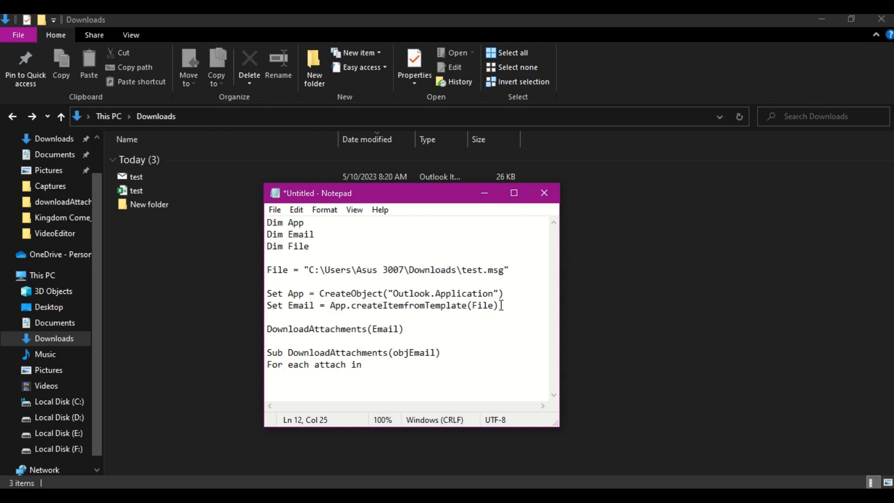
{"action": "double_click", "coordinate": [414, 352]}
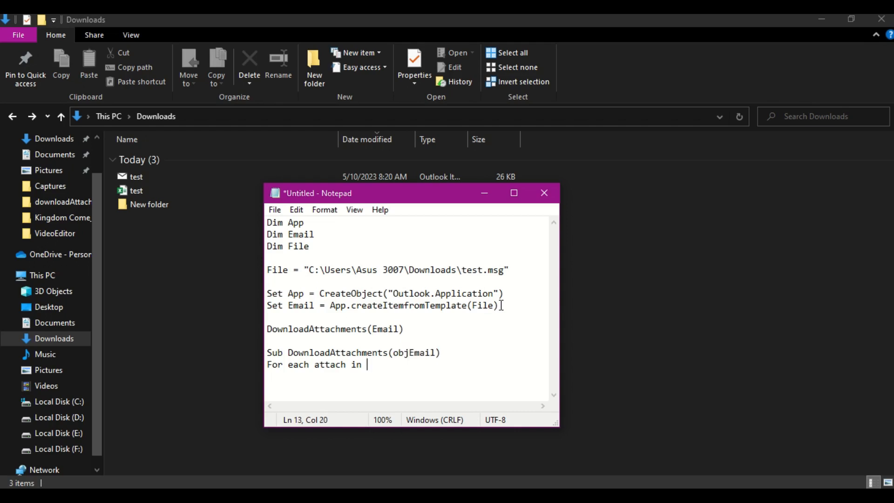
{"action": "type", "text": "objEmail"}
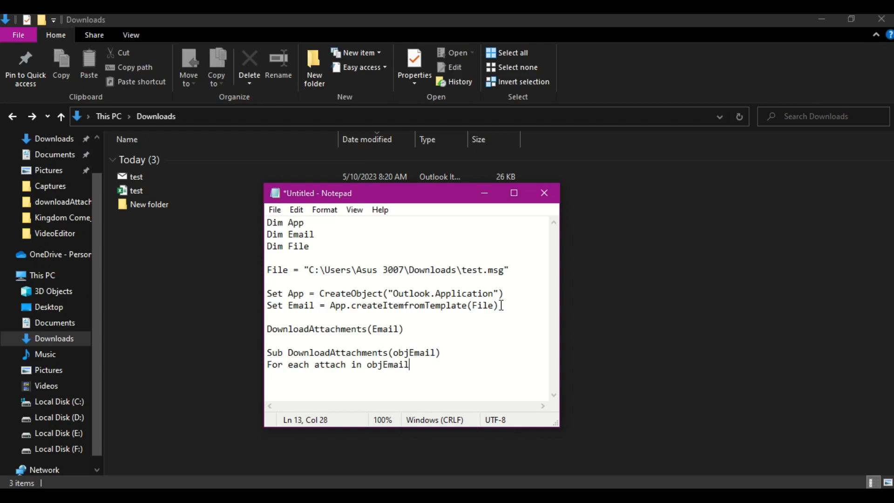
{"action": "type", "text": ".Attachme"}
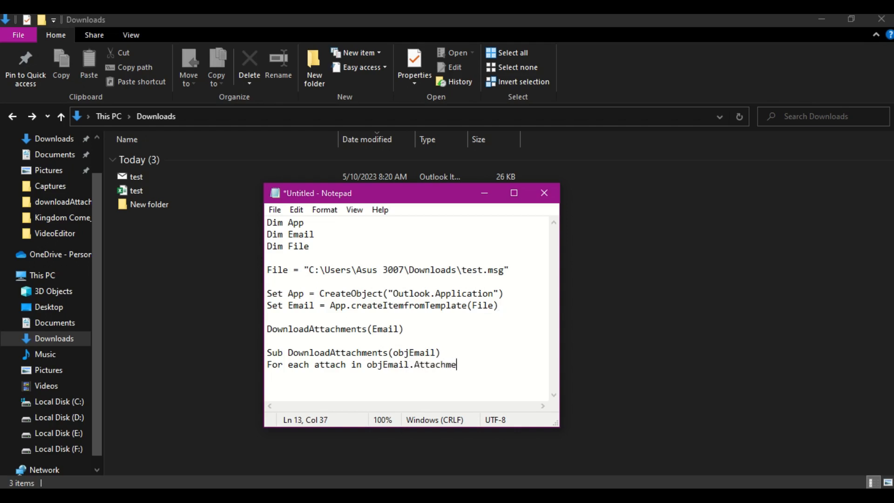
{"action": "type", "text": "nts"}
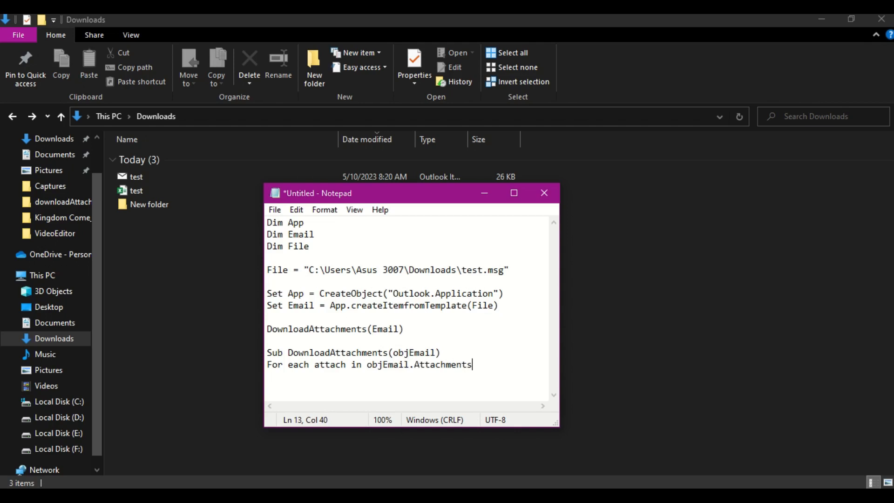
{"action": "key", "text": "enter"}
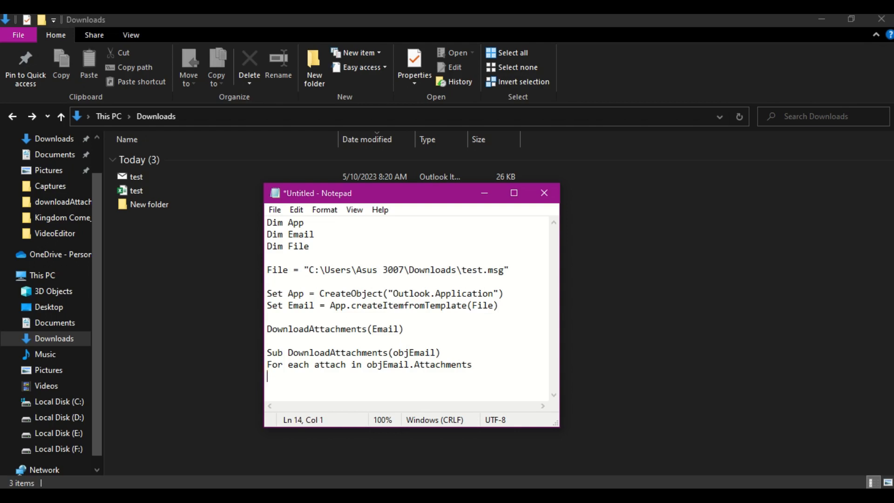
- Start the loop body with attach.SaveAsFile " for each attachment
{"action": "type", "text": "attach"}
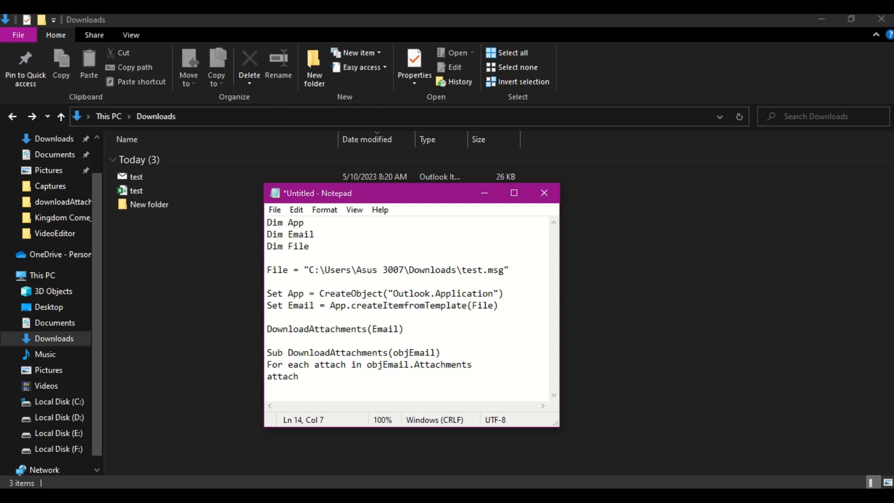
{"action": "type", "text": ".Sac"}
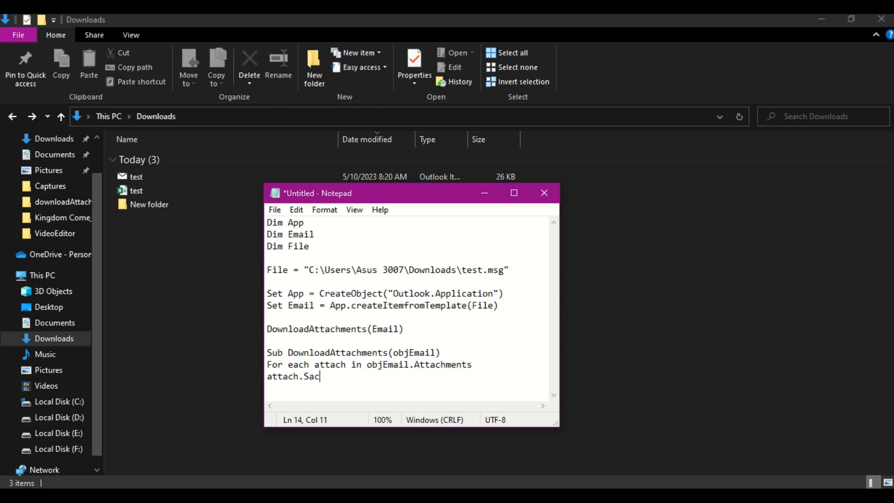
{"action": "type", "text": "ve"}
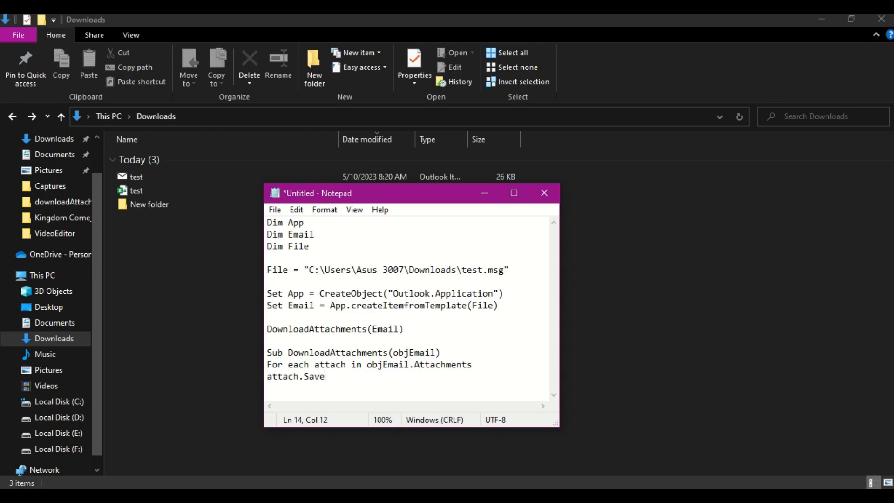
{"action": "type", "text": "As"}
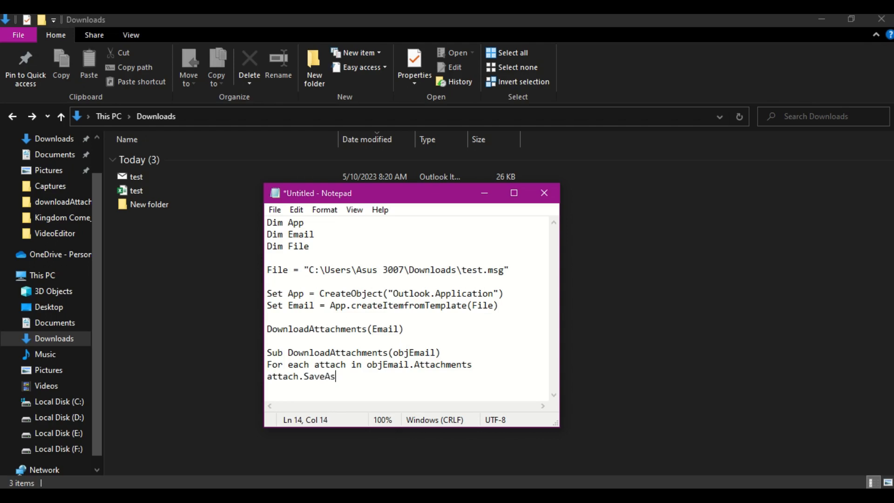
{"action": "type", "text": "File"}
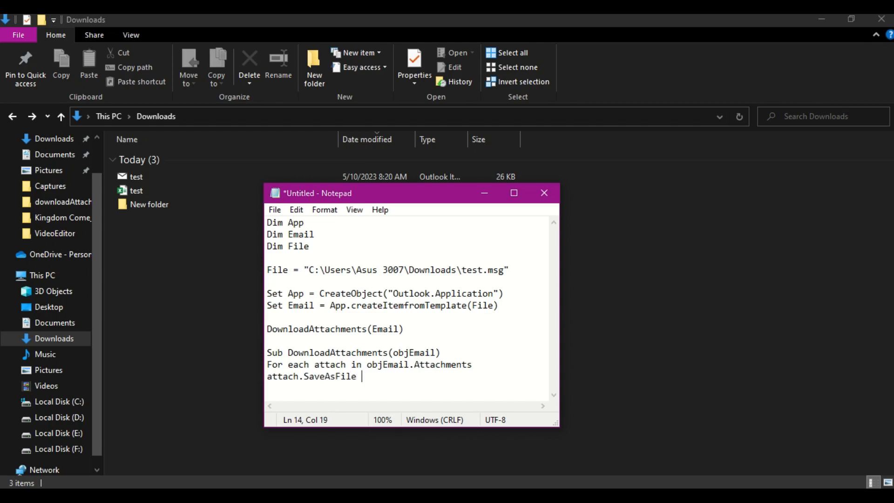
{"action": "type", "text": "\""}
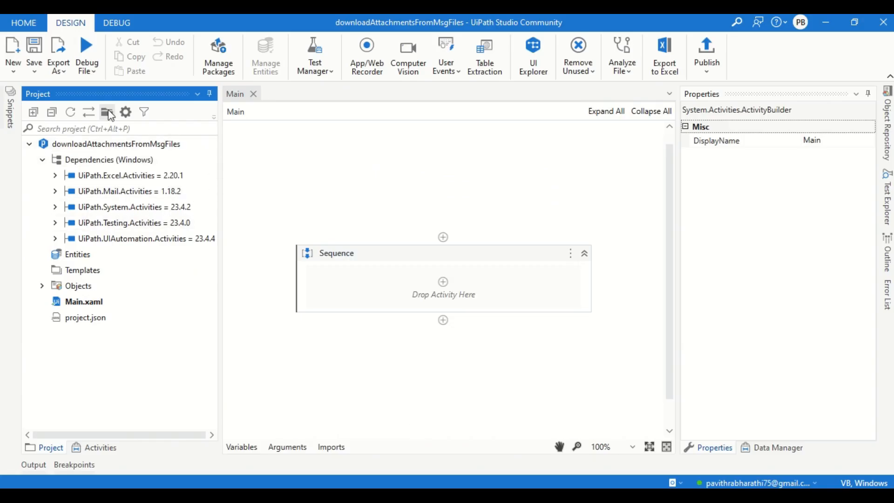
- Paste the path F:\UiPath Documents\UiPath Studio\UiPath Code\downloadAttachmentsFromMsgFiles\ into the SaveAsFile line
{"action": "left_click", "coordinate": [107, 111]}
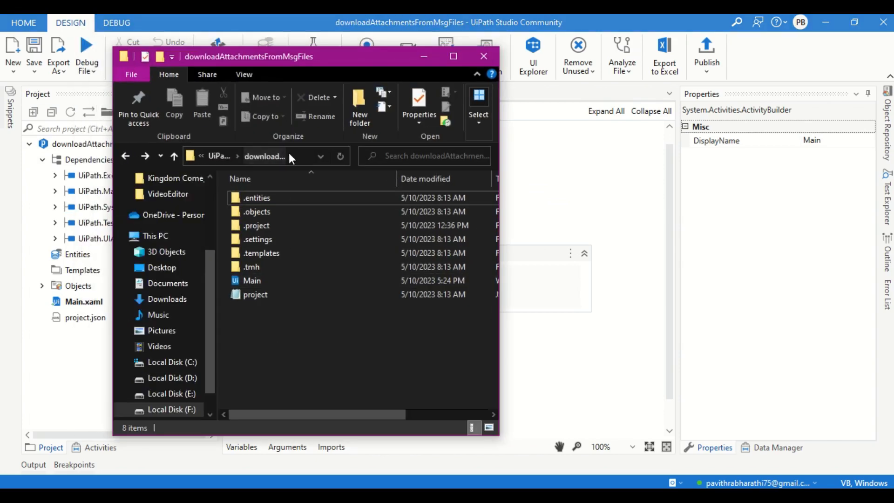
{"action": "left_click", "coordinate": [265, 155]}
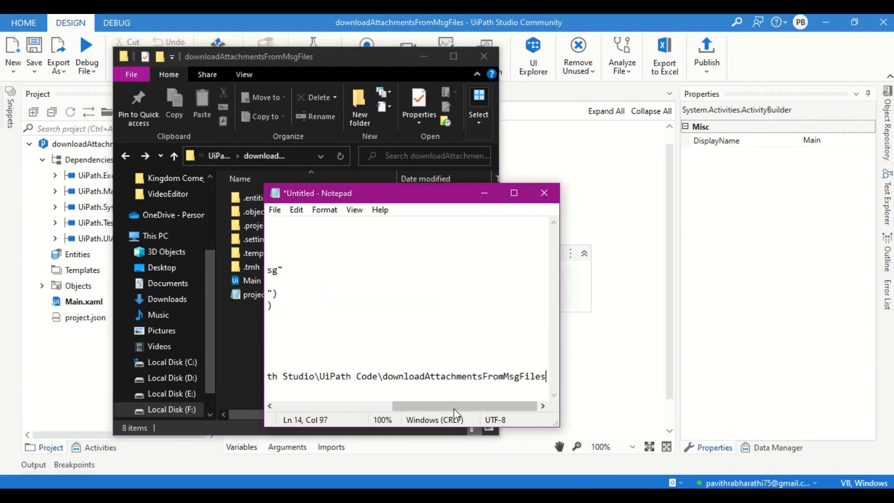
{"action": "type", "text": "\\\" &"}
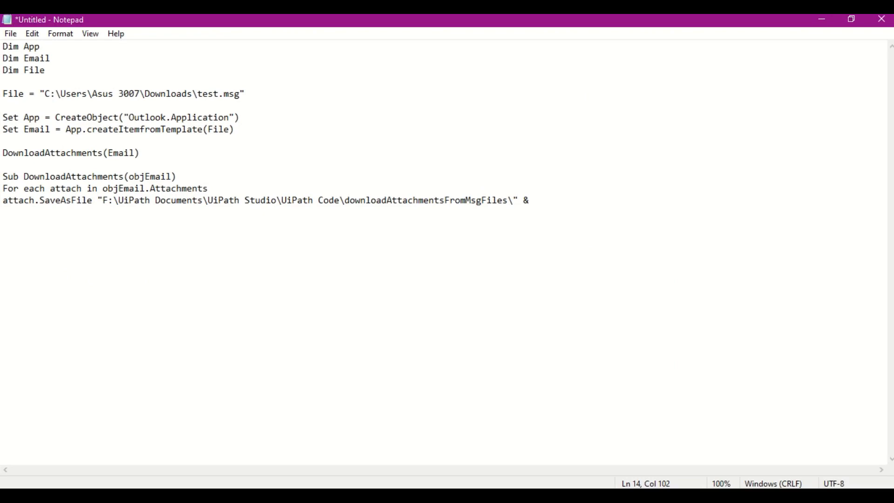
- Append Attach.FileName so each attachment saves under its own name
{"action": "type", "text": "Attach."}
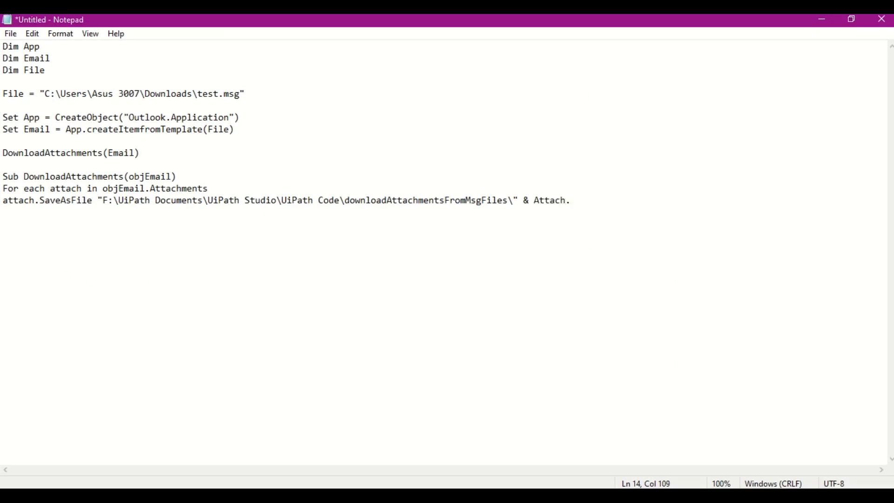
{"action": "type", "text": "File"}
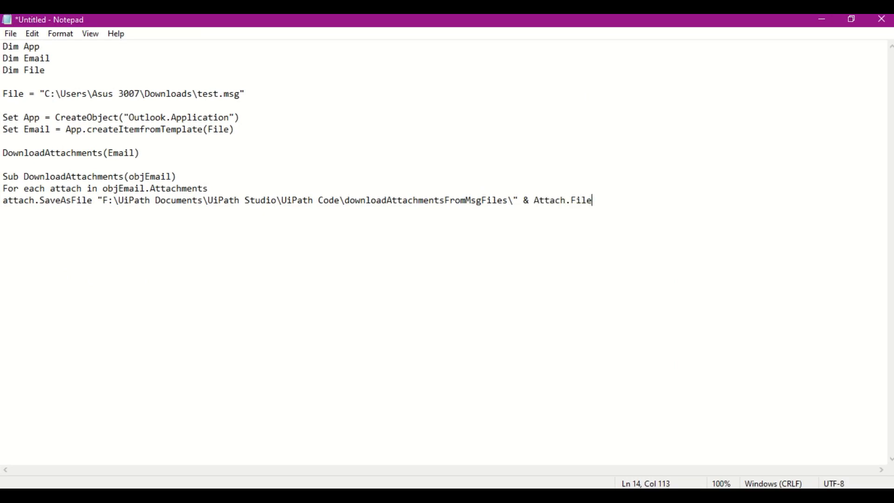
{"action": "type", "text": "Name"}
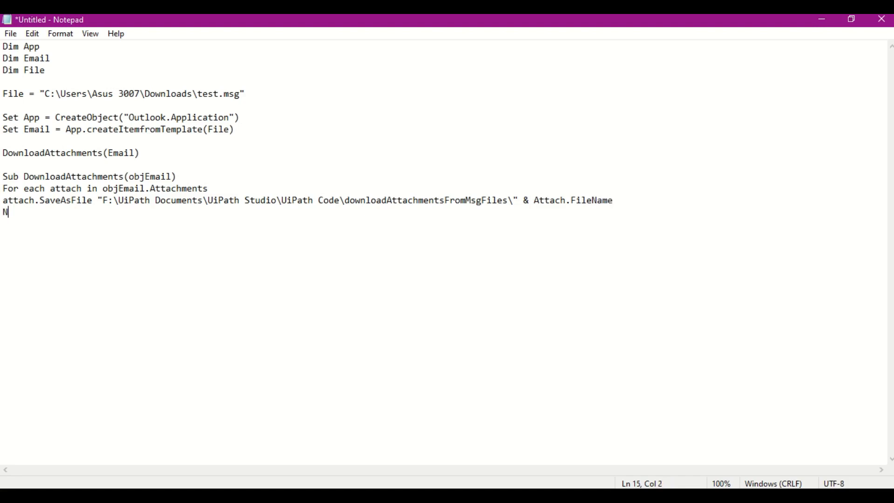
- Close the loop with Next and End Sub, and add a blank line after the Sub header
{"action": "type", "text": "ext"}
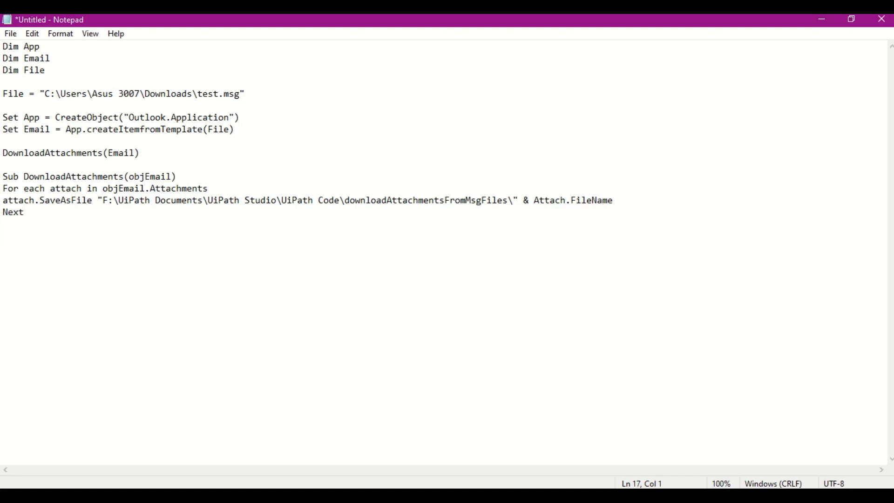
{"action": "type", "text": "End Su"}
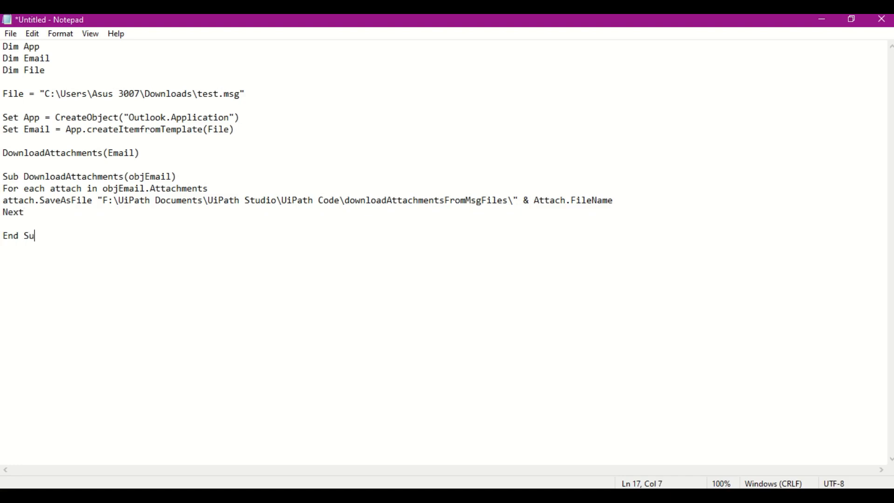
{"action": "type", "text": "b"}
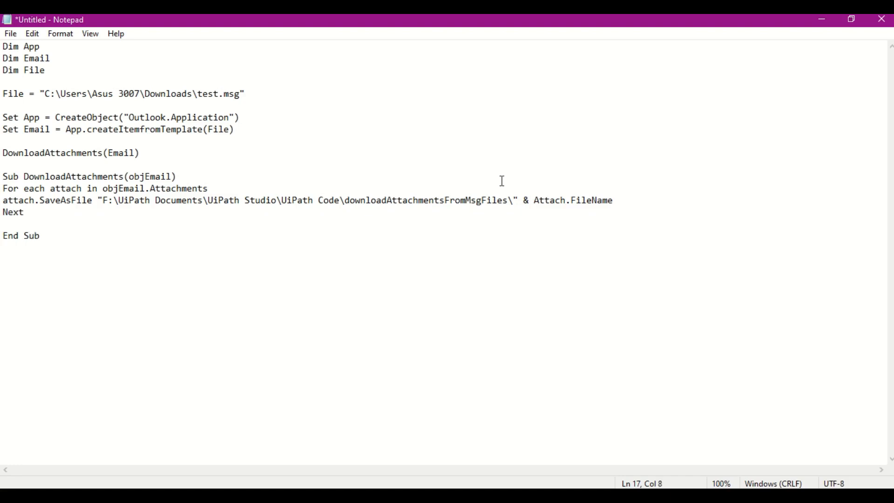
{"action": "left_click", "coordinate": [177, 176]}
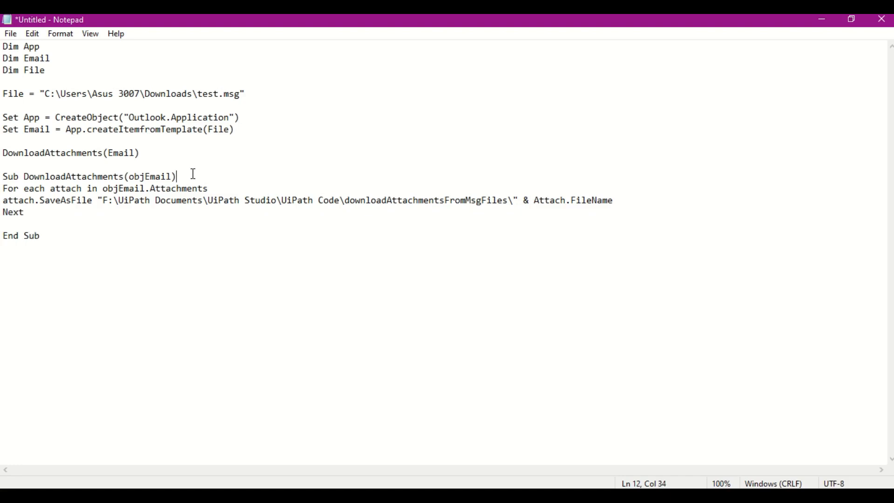
{"action": "key", "text": "Enter"}
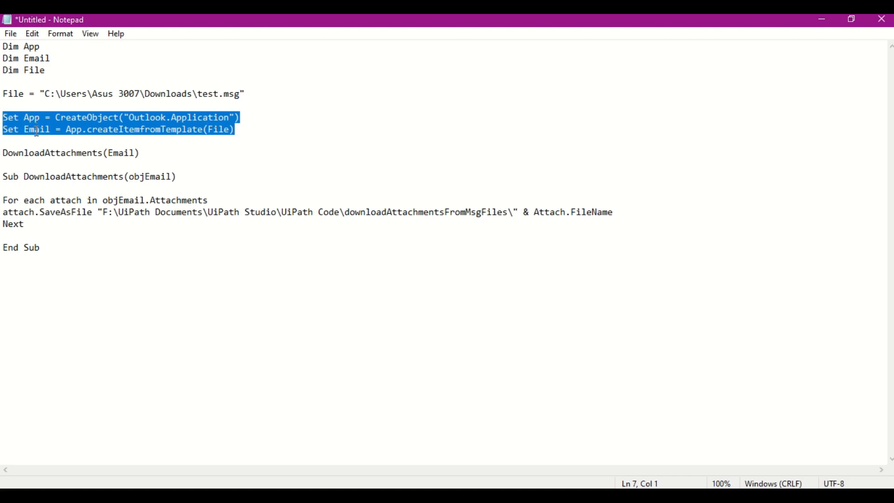
{"action": "mouse_move", "coordinate": [53, 158]}
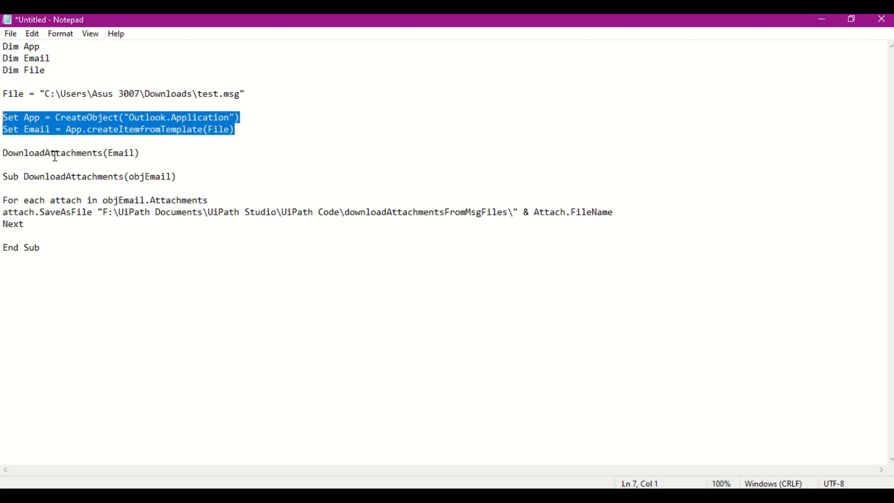
- Double-click in the finished Notepad script to look over the attachment-saving code
{"action": "double_click", "coordinate": [51, 153]}
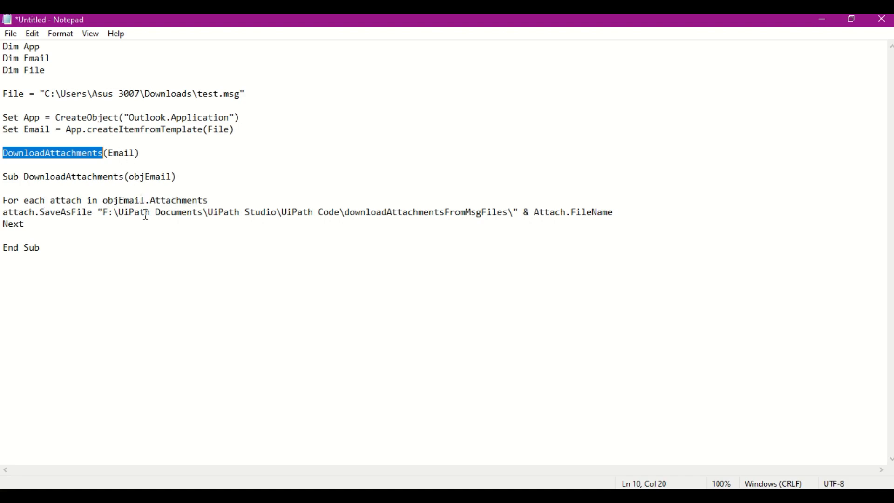
{"action": "mouse_move", "coordinate": [60, 216]}
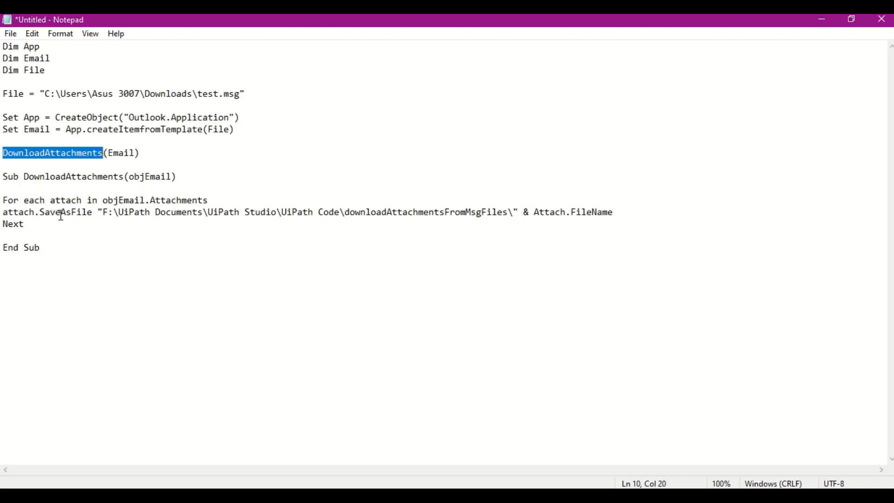
{"action": "mouse_move", "coordinate": [139, 222]}
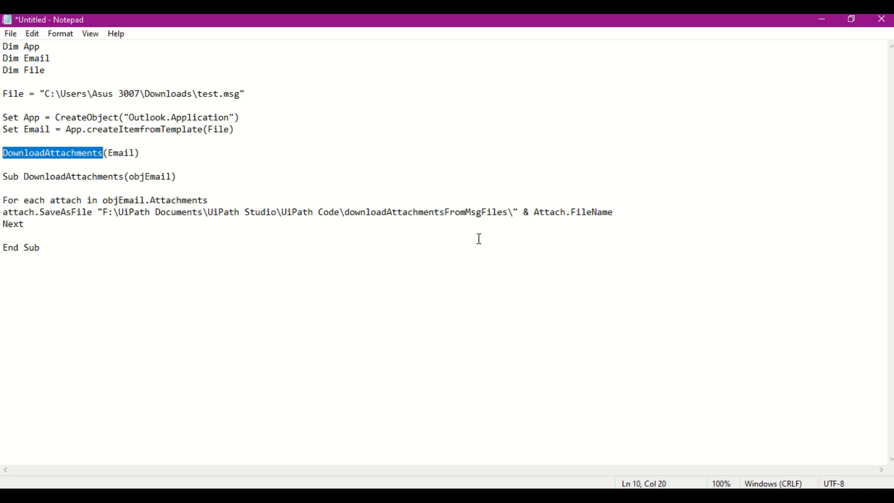
{"action": "mouse_move", "coordinate": [435, 244]}
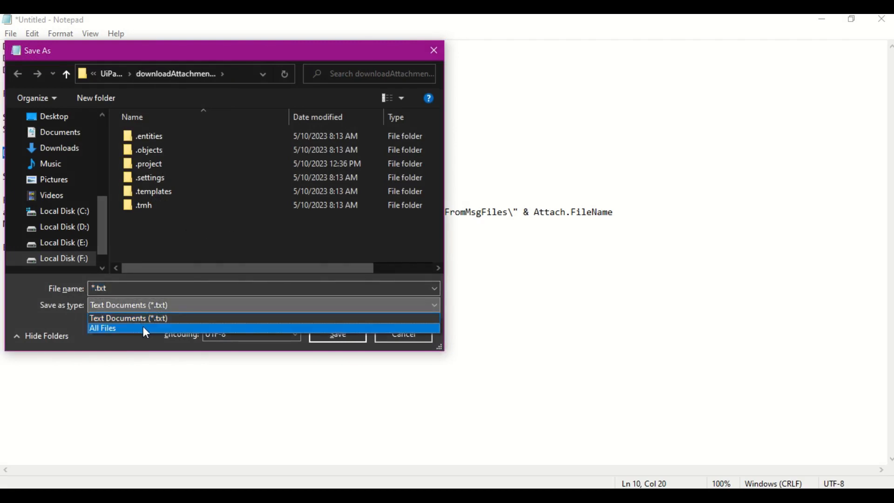
- Save the script as vbScript.vbs with the file type set to All Files
{"action": "left_click", "coordinate": [103, 327]}
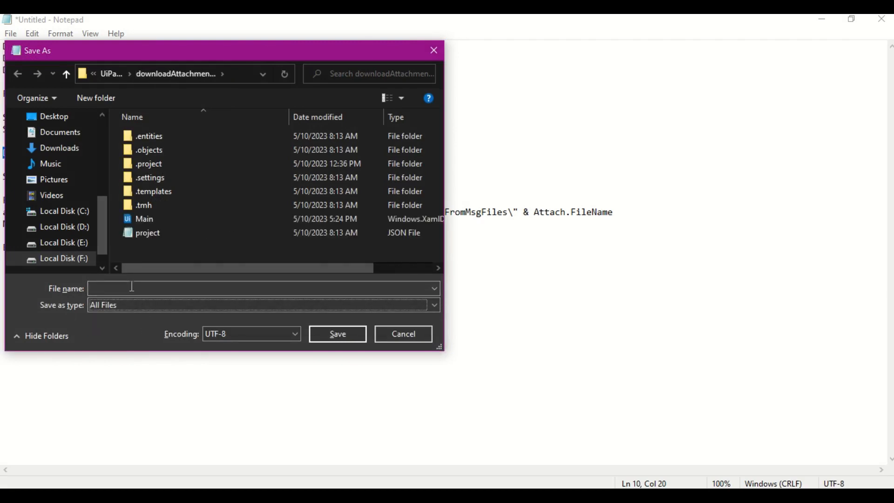
{"action": "type", "text": "vb"}
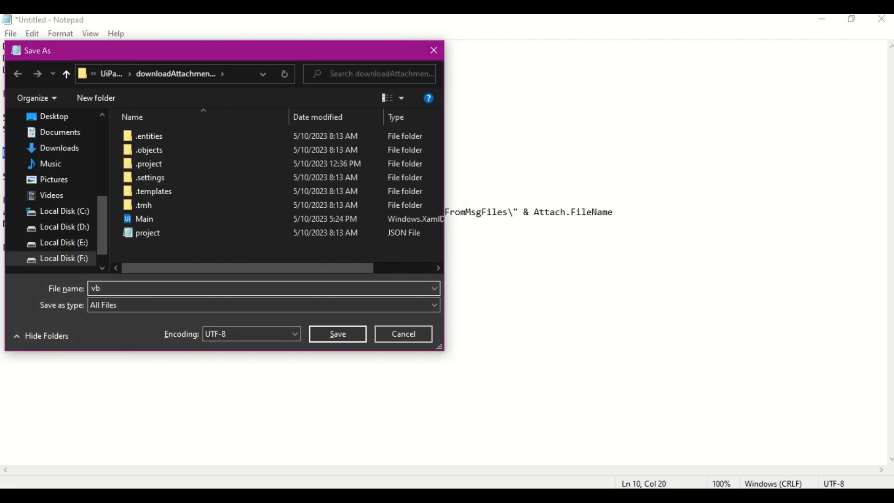
{"action": "type", "text": "Sce"}
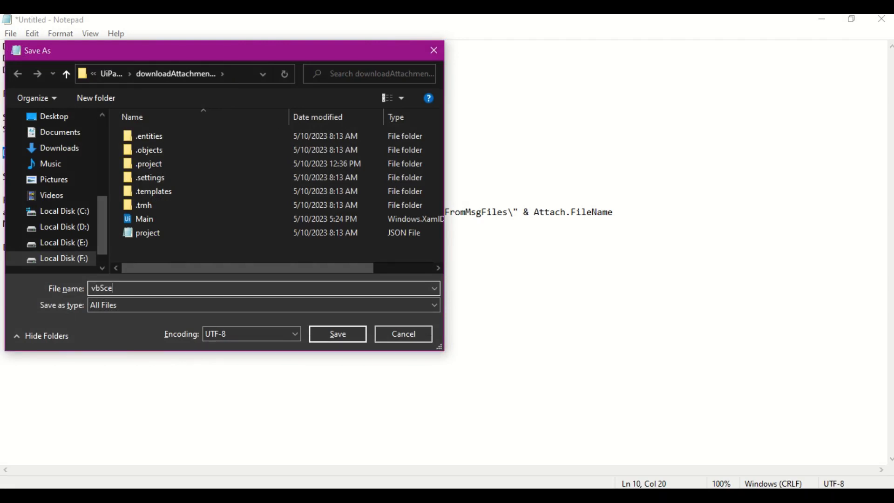
{"action": "type", "text": "tibt"}
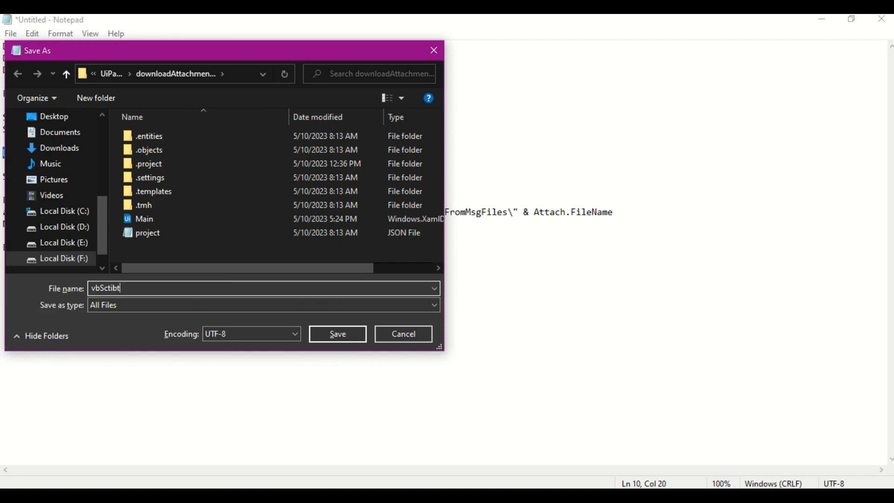
{"action": "key", "text": "Backspace"}
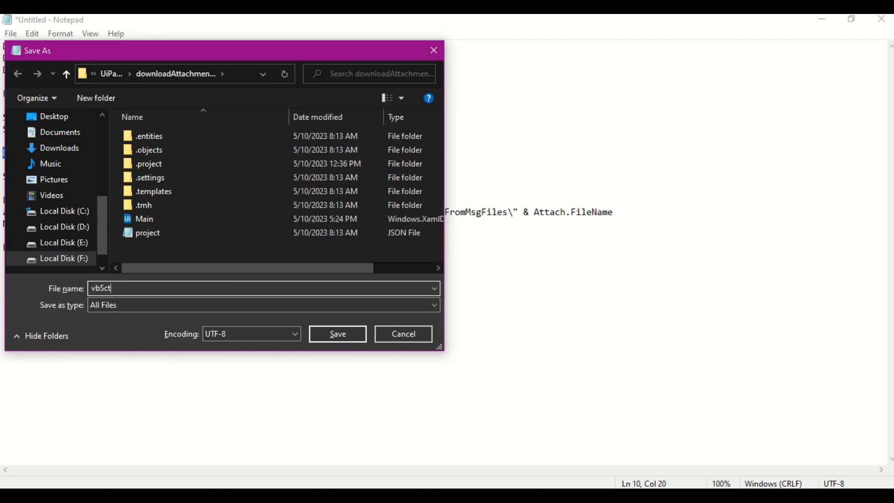
{"action": "type", "text": "i"}
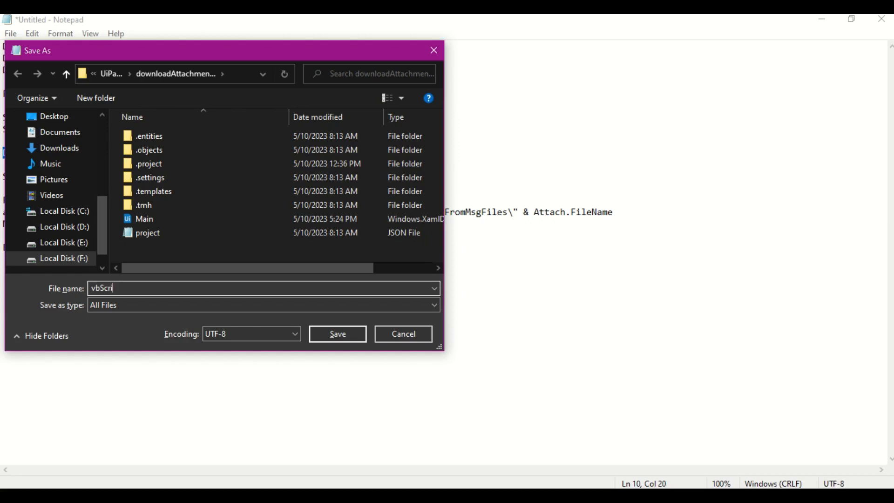
{"action": "type", "text": "pt"}
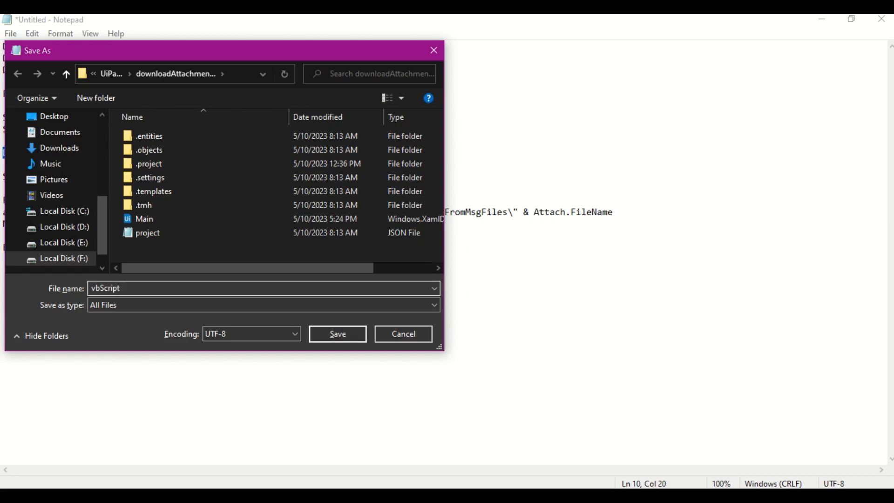
{"action": "type", "text": ".v"}
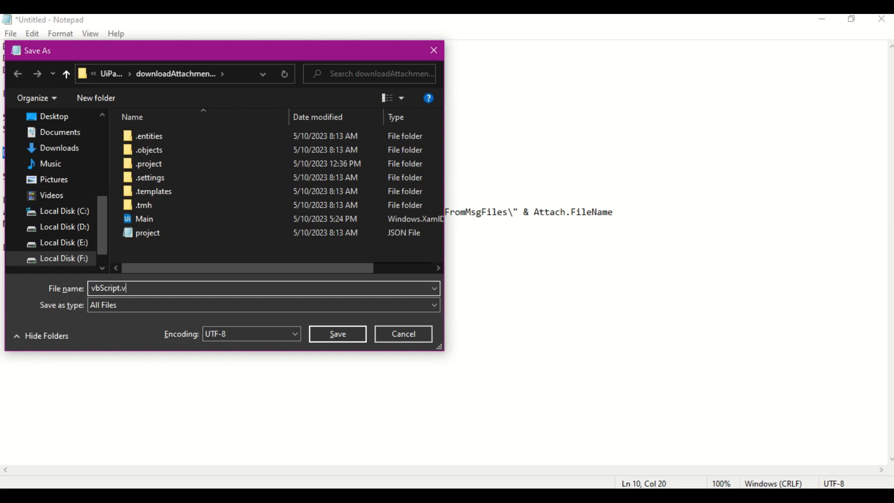
{"action": "type", "text": "bs"}
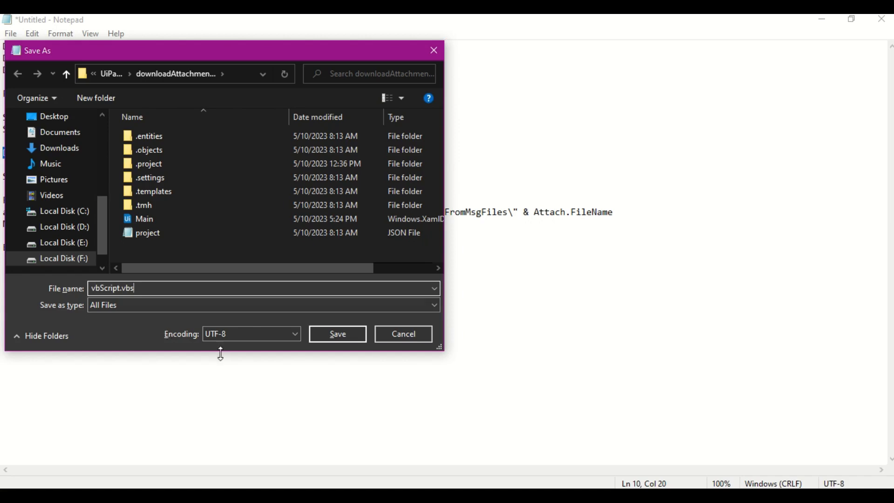
{"action": "left_click", "coordinate": [336, 333]}
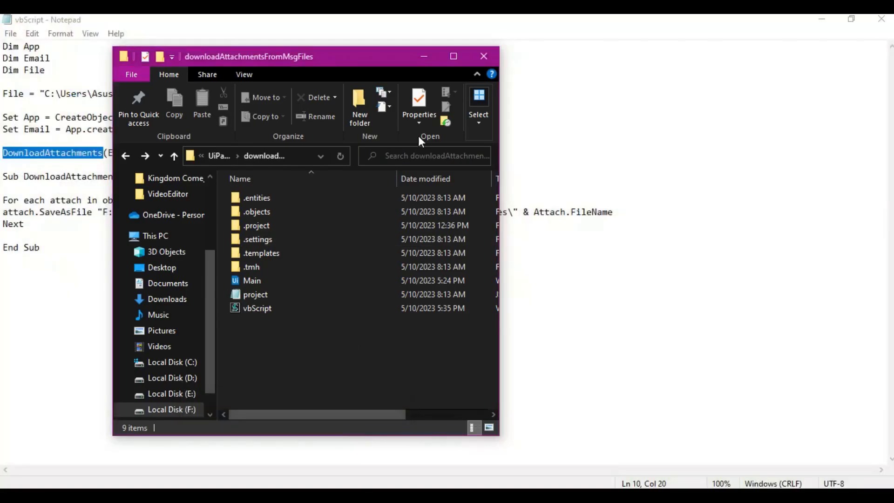
- Maximize the project folder window and select vbScript to confirm it is a VBScript Script File
{"action": "left_click", "coordinate": [452, 56]}
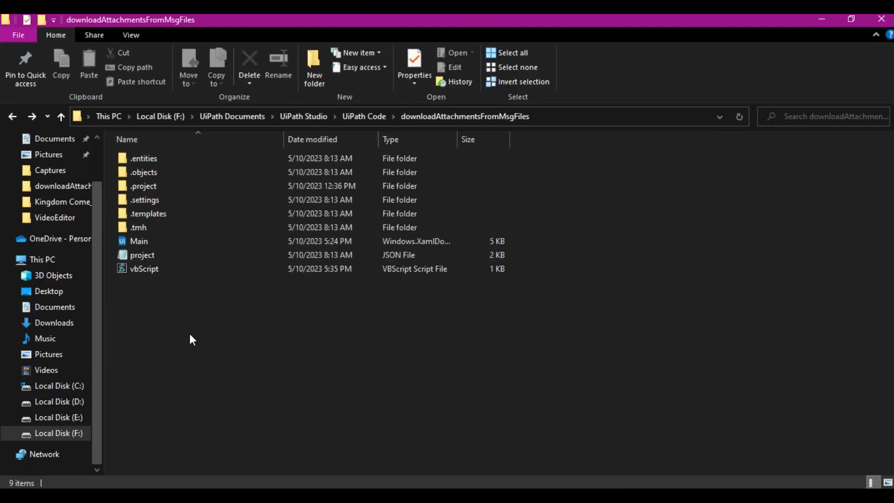
{"action": "left_click", "coordinate": [144, 268]}
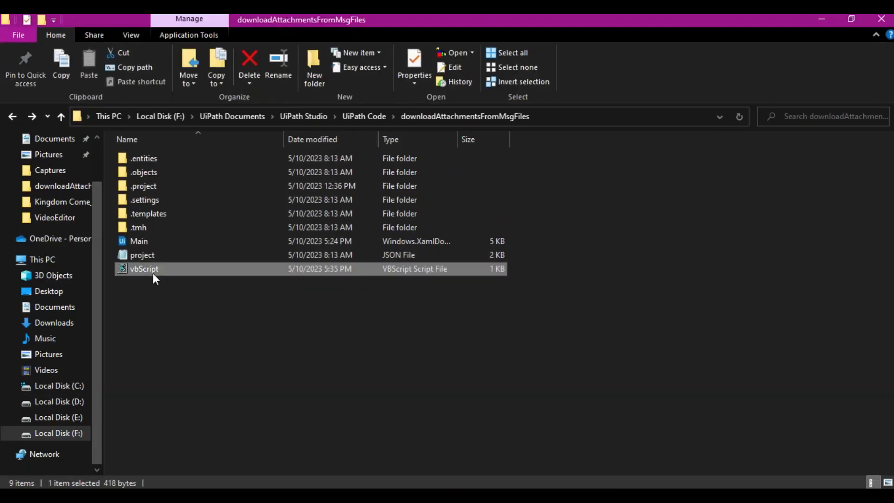
{"action": "double_click", "coordinate": [144, 269]}
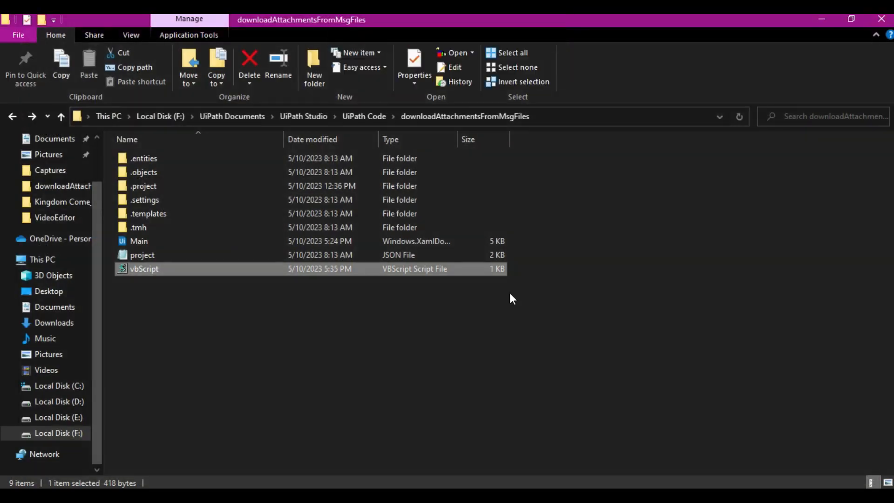
{"action": "double_click", "coordinate": [139, 241]}
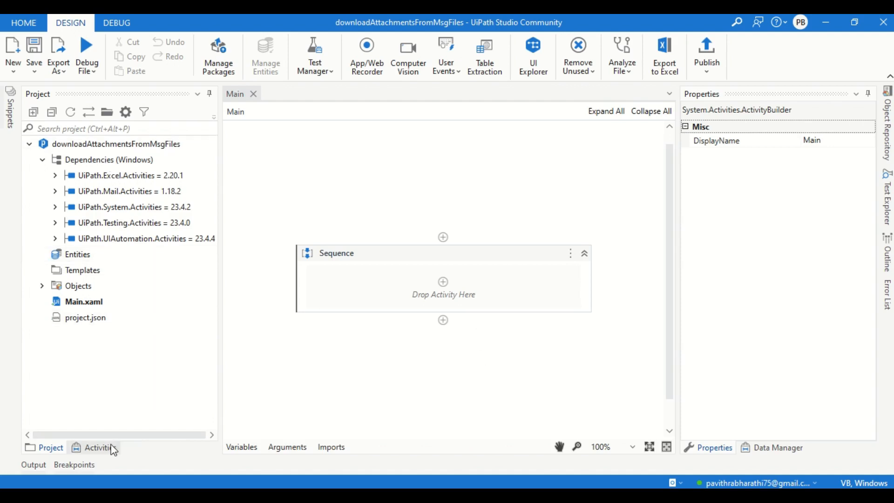
- Add a Start Process activity targeting vbScript.vbs and debug the workflow
{"action": "left_click", "coordinate": [97, 447]}
{"action": "type", "text": "start proc"}
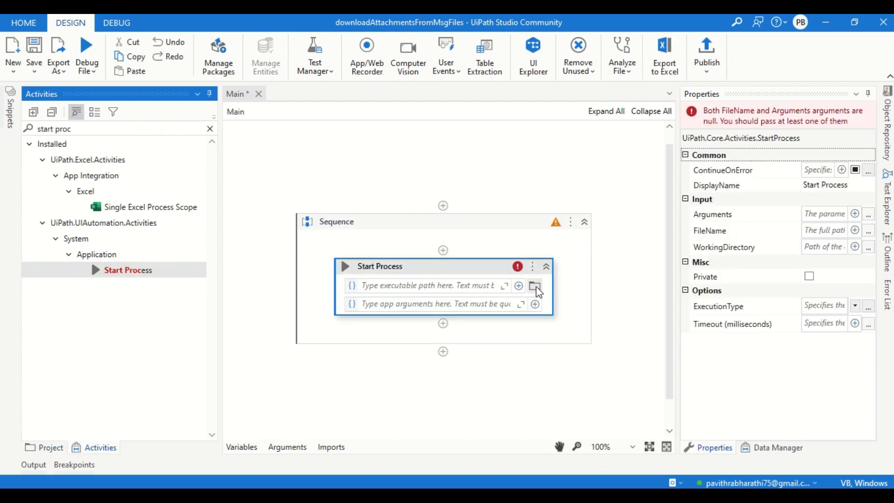
{"action": "left_click", "coordinate": [534, 285]}
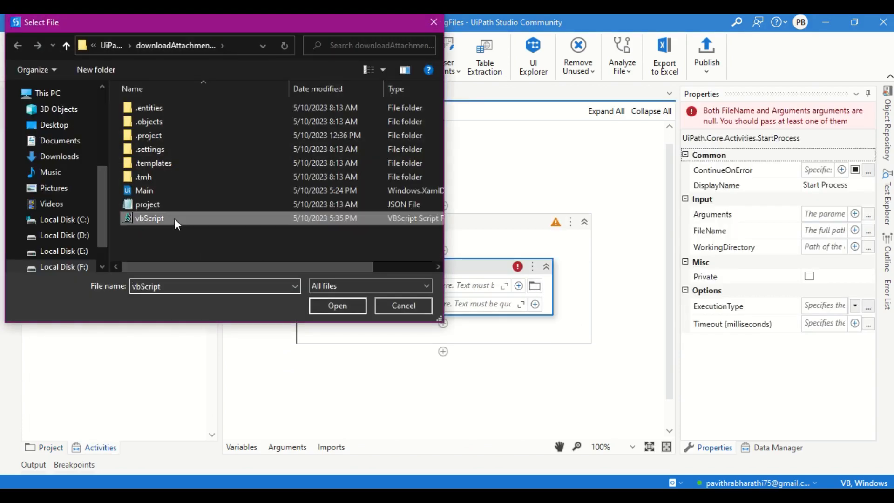
{"action": "left_click", "coordinate": [336, 306]}
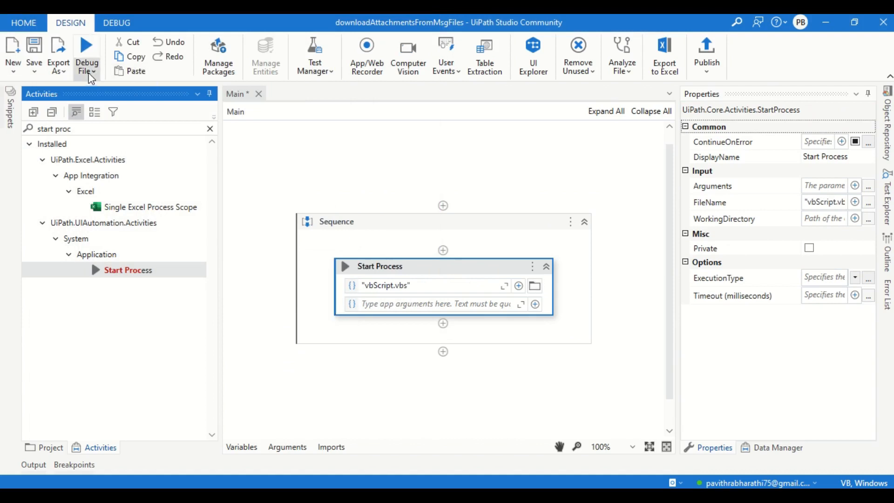
{"action": "left_click", "coordinate": [87, 54]}
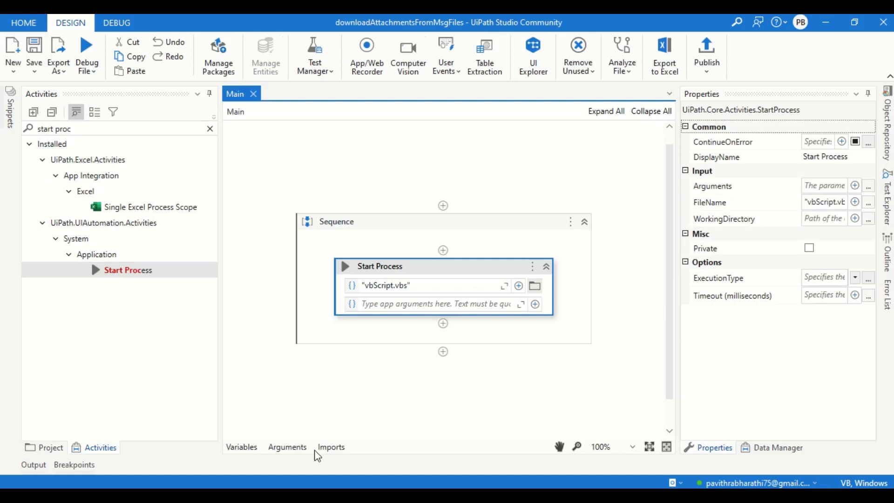
{"action": "mouse_move", "coordinate": [673, 482]}
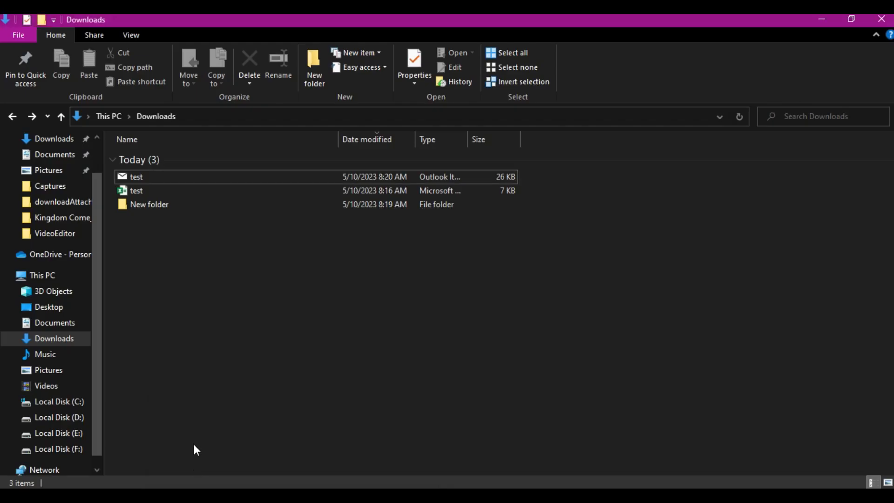
{"action": "mouse_move", "coordinate": [436, 472]}
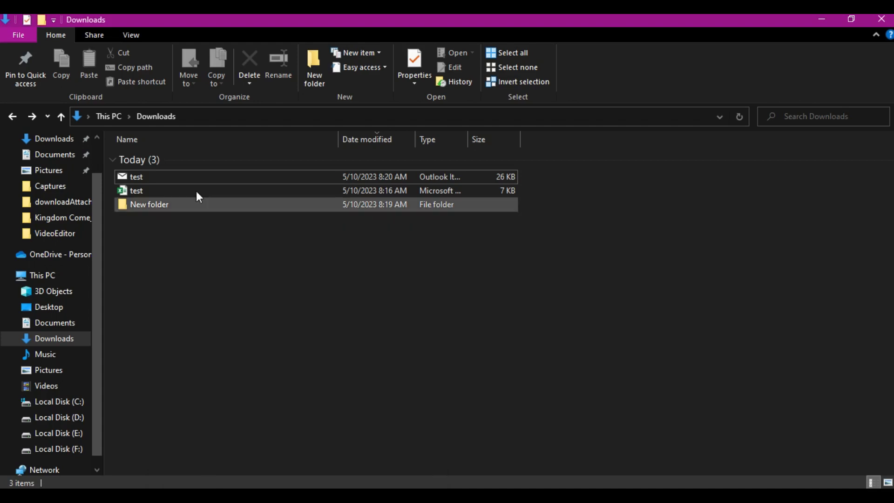
- Find the extracted test Excel workbook in the downloadAttachmentsFromMsgFiles folder
{"action": "left_click", "coordinate": [149, 204]}
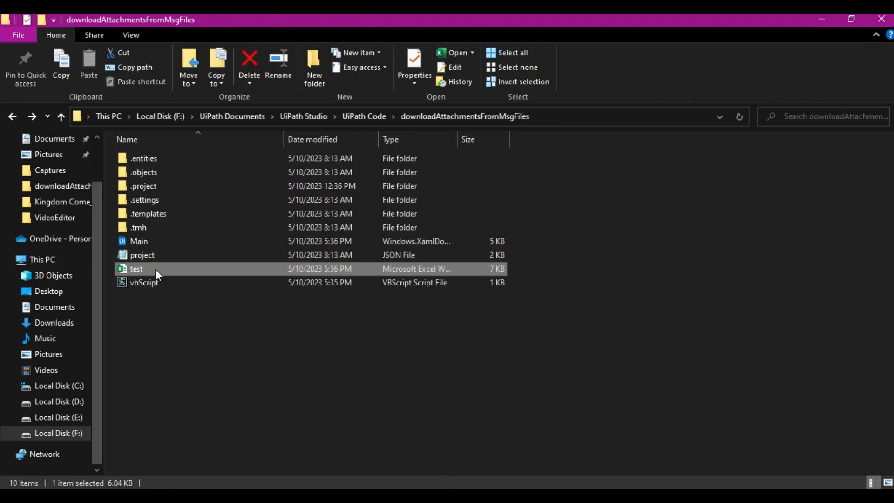
{"action": "mouse_move", "coordinate": [385, 358]}
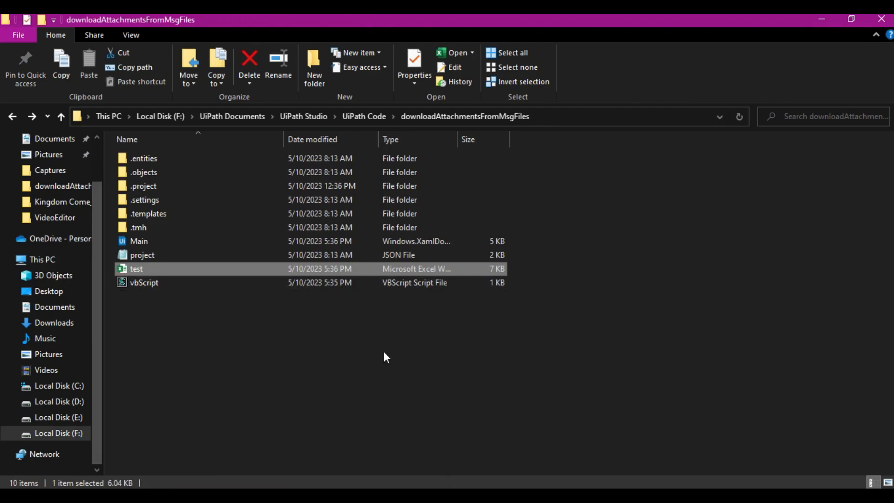
{"action": "mouse_move", "coordinate": [412, 373]}
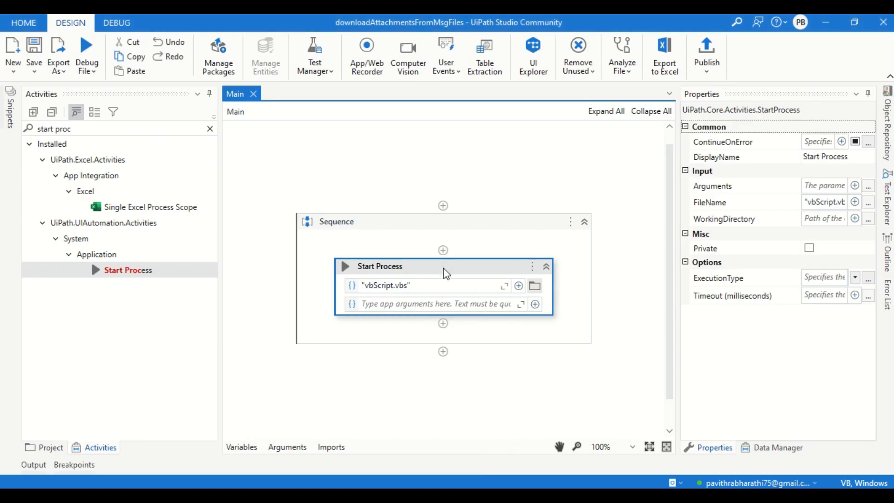
{"action": "mouse_move", "coordinate": [408, 266]}
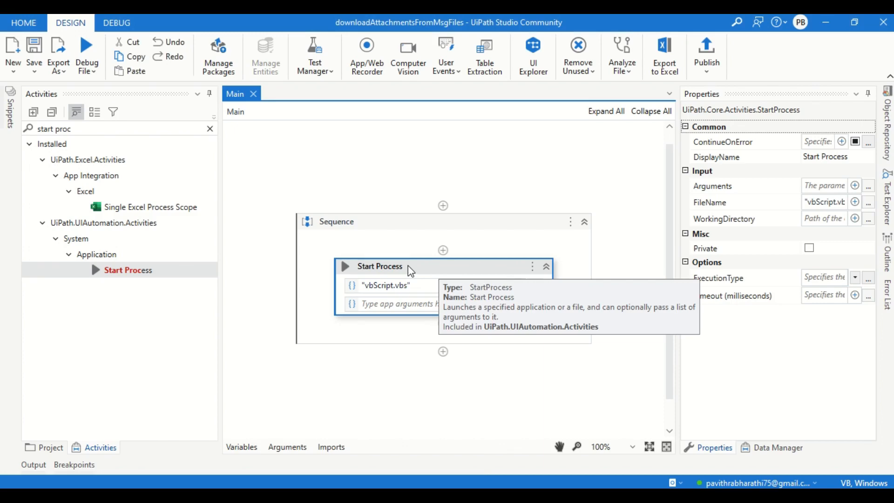